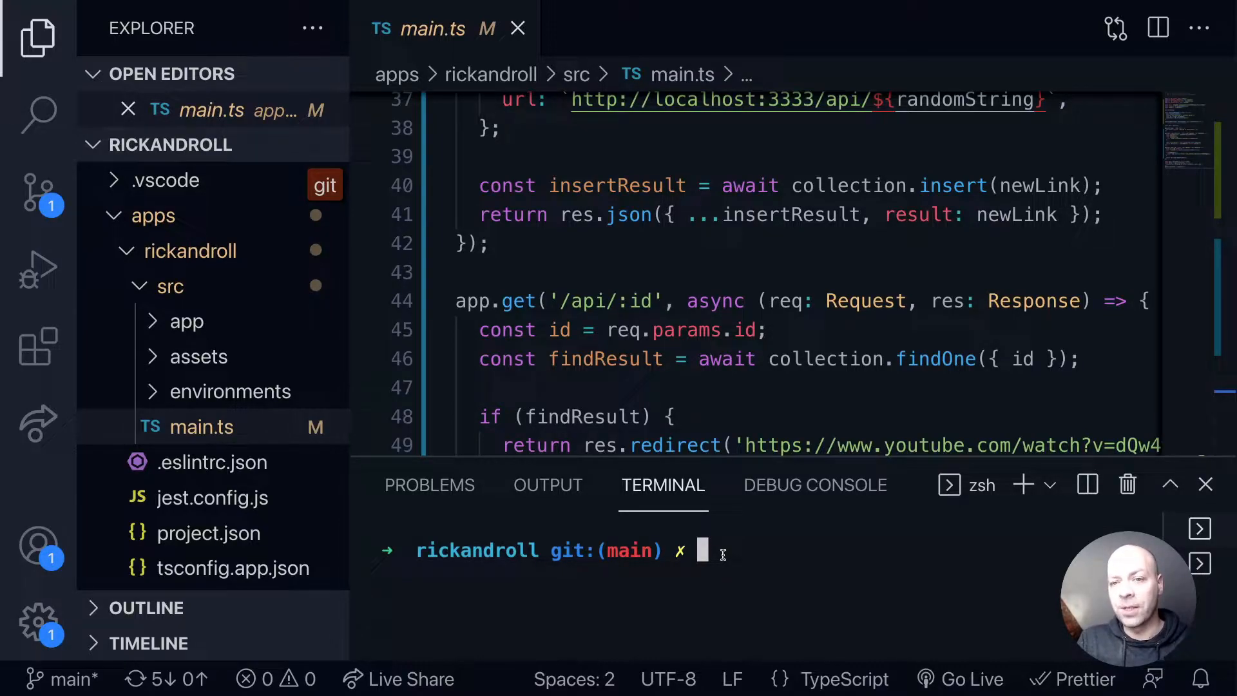
{"action": "mouse_move", "coordinate": [951, 535]}
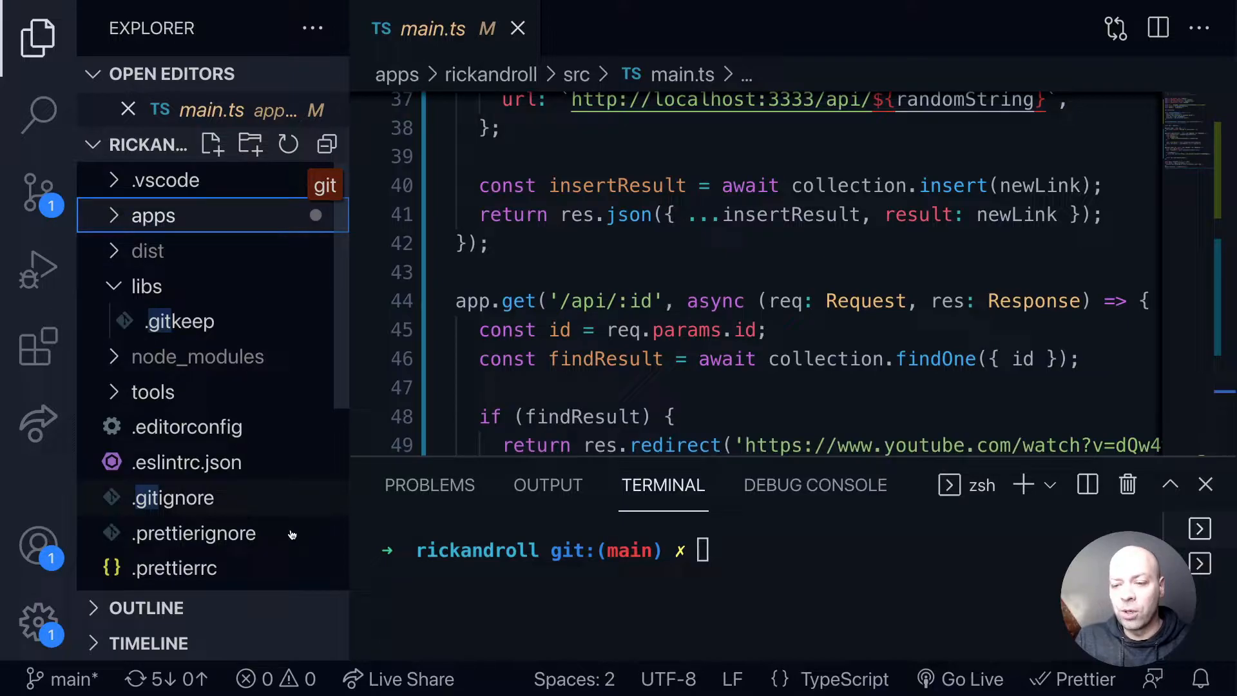
- Add a nested .github/workflows folder at the rickandroll project root
{"action": "scroll", "scroll_direction": "down", "scroll_amount": 3}
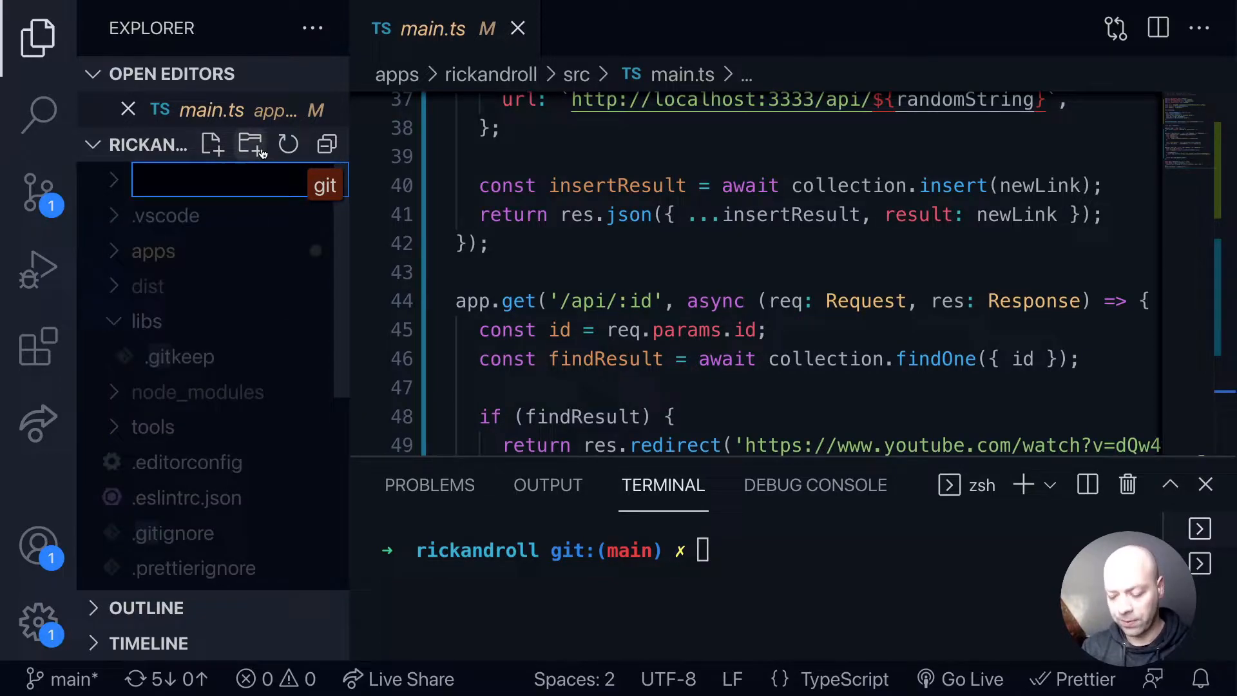
{"action": "type", "text": ".github / workflows"}
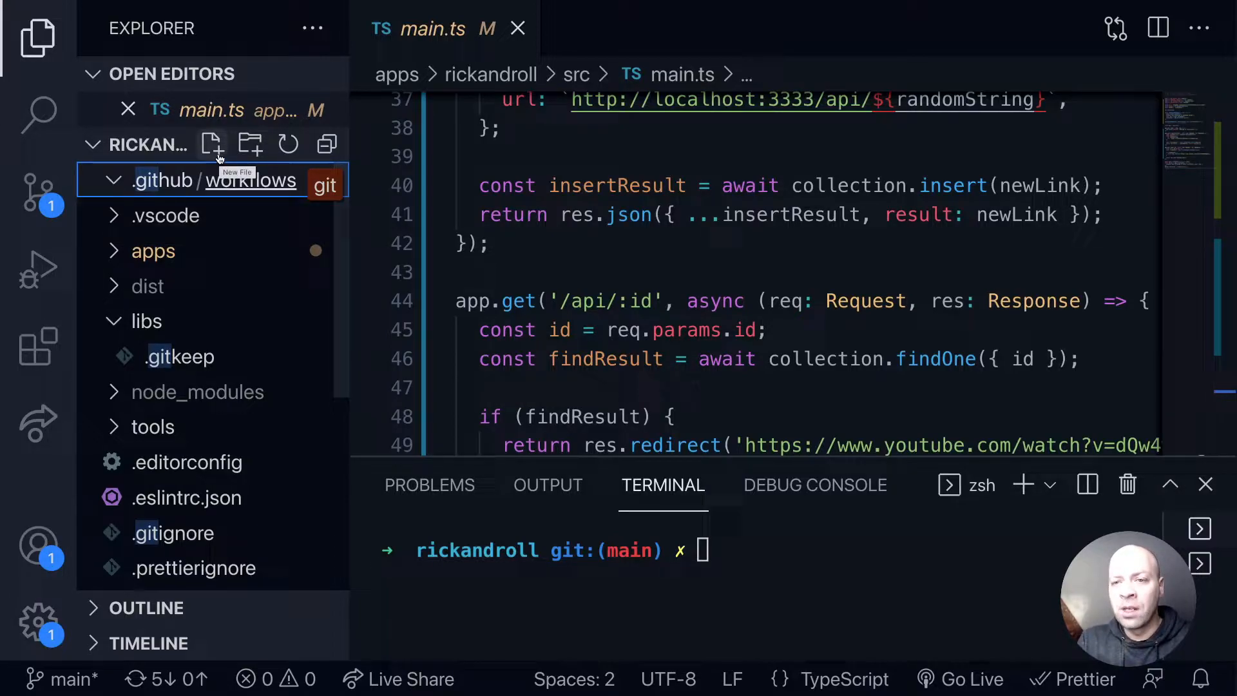
- Create and open an empty _build.yml file in .github/workflows
{"action": "left_click", "coordinate": [212, 144]}
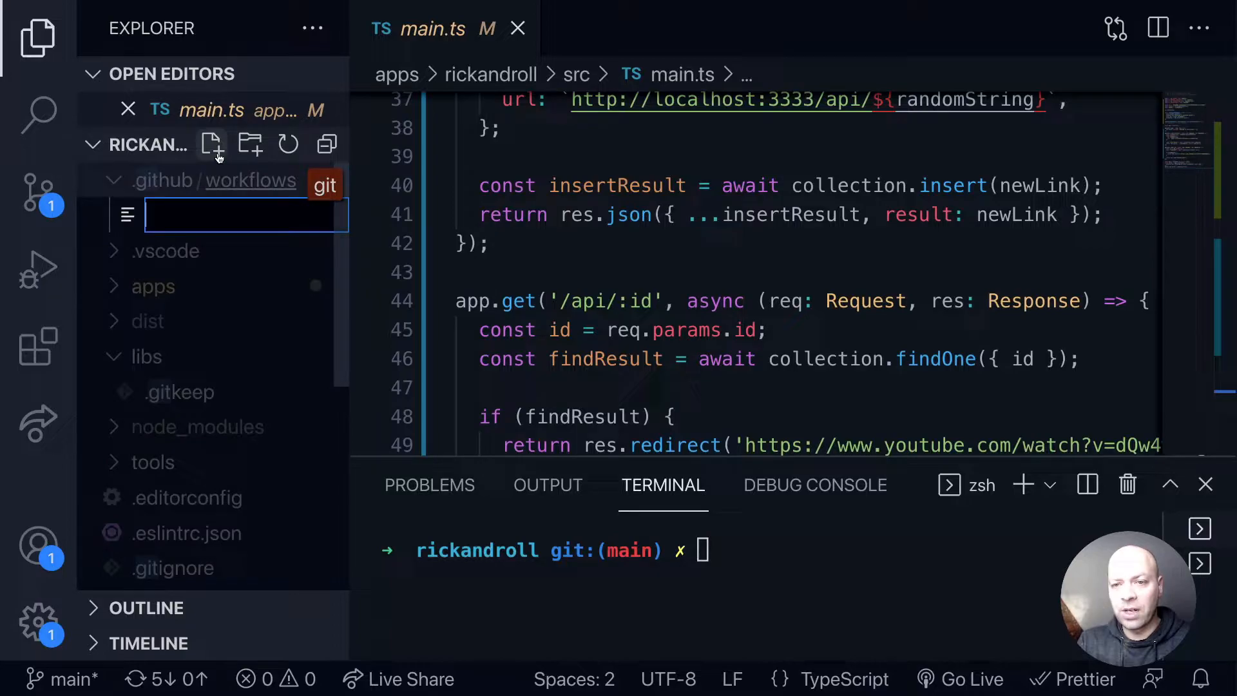
{"action": "type", "text": "_b"}
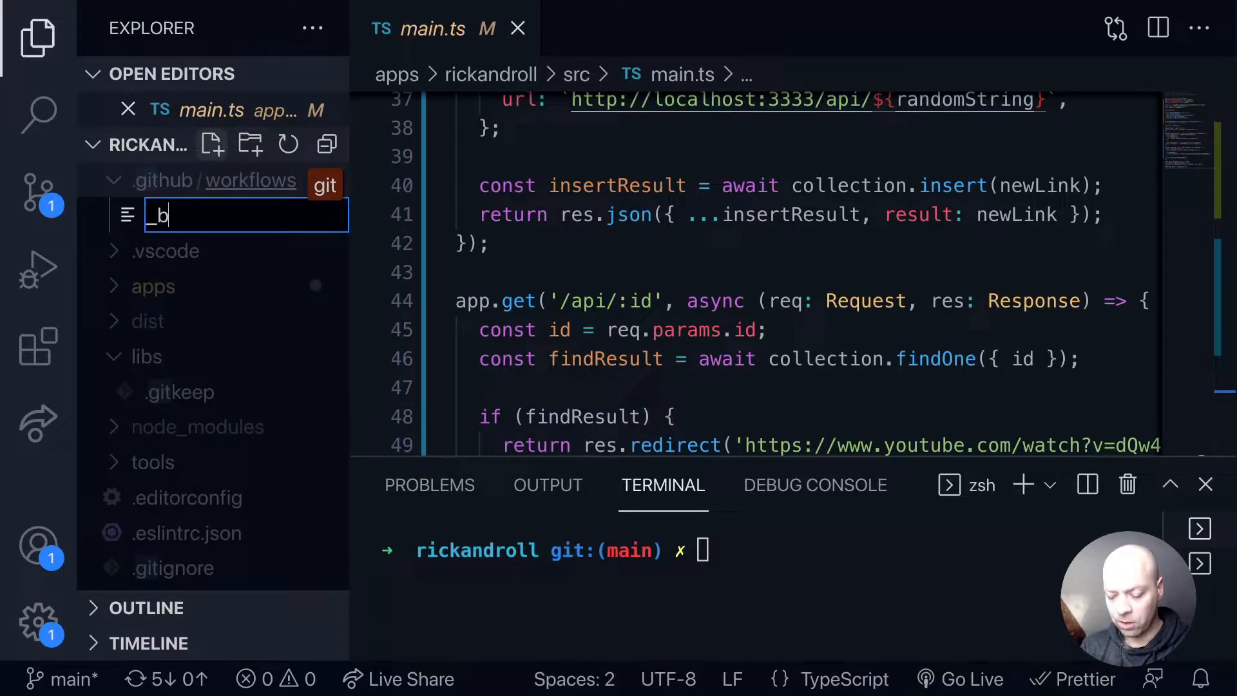
{"action": "type", "text": "uild."}
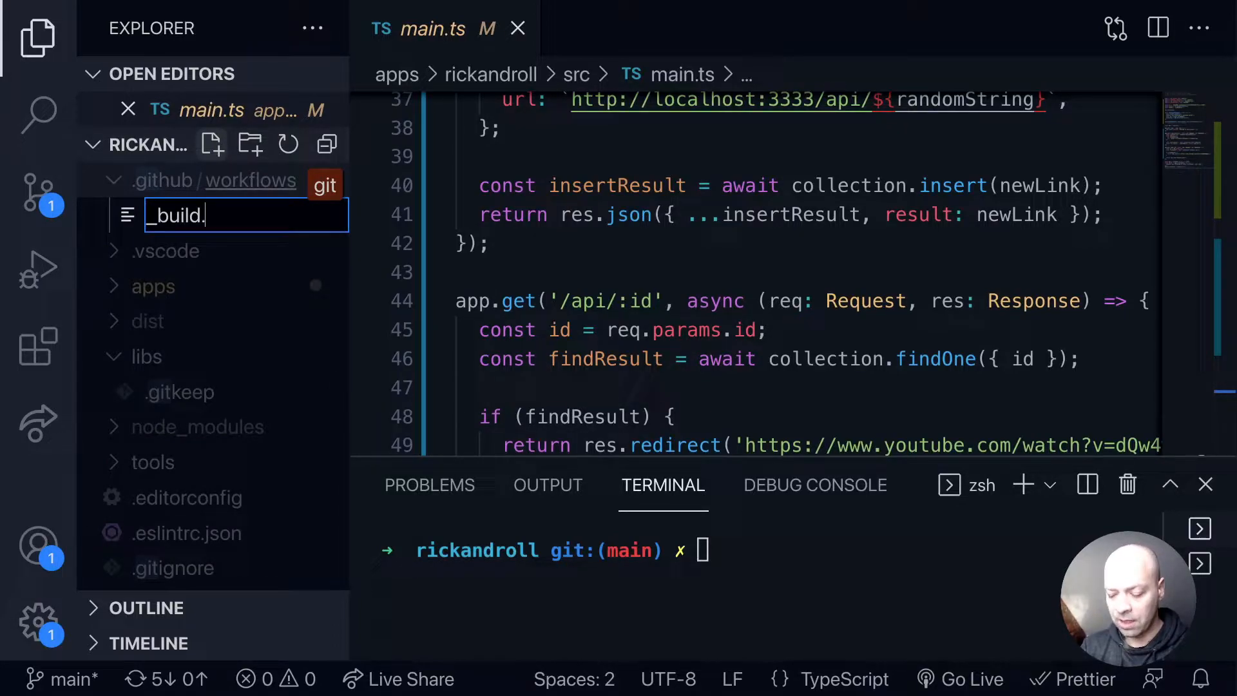
{"action": "key", "text": "Enter"}
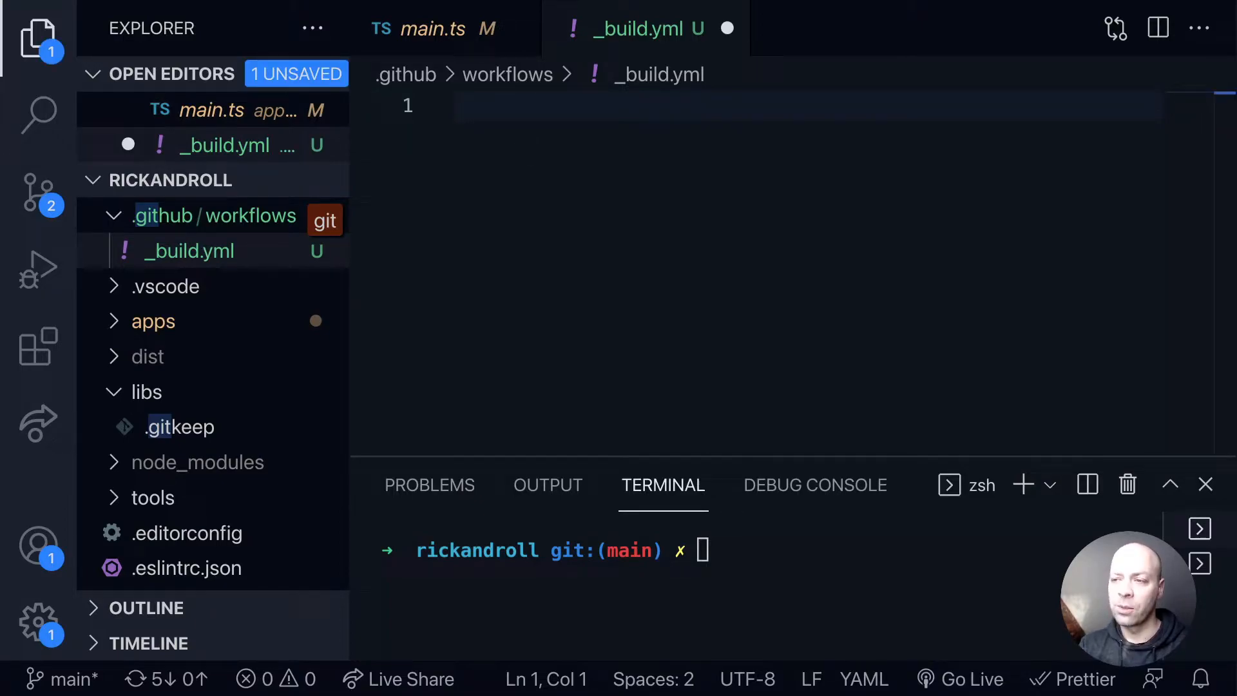
- Write 'name: Build and Deploy' with an on: push trigger for branches [main]
{"action": "type", "text": "name:"}
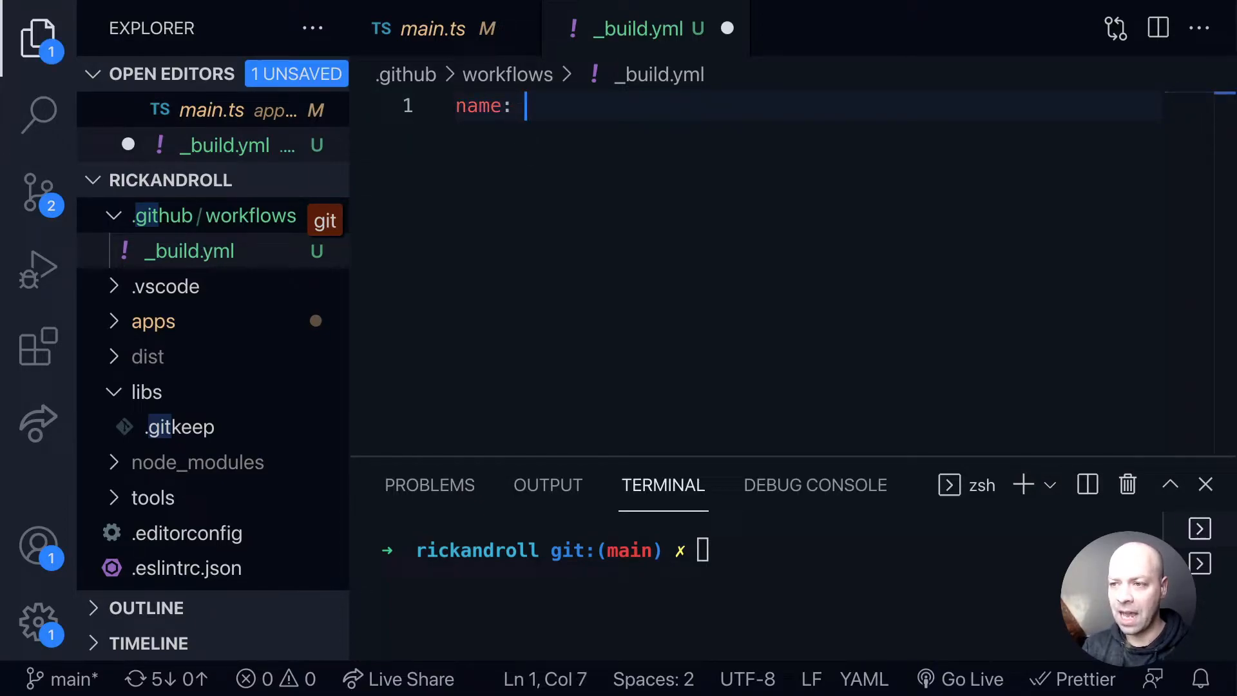
{"action": "type", "text": "Build and"}
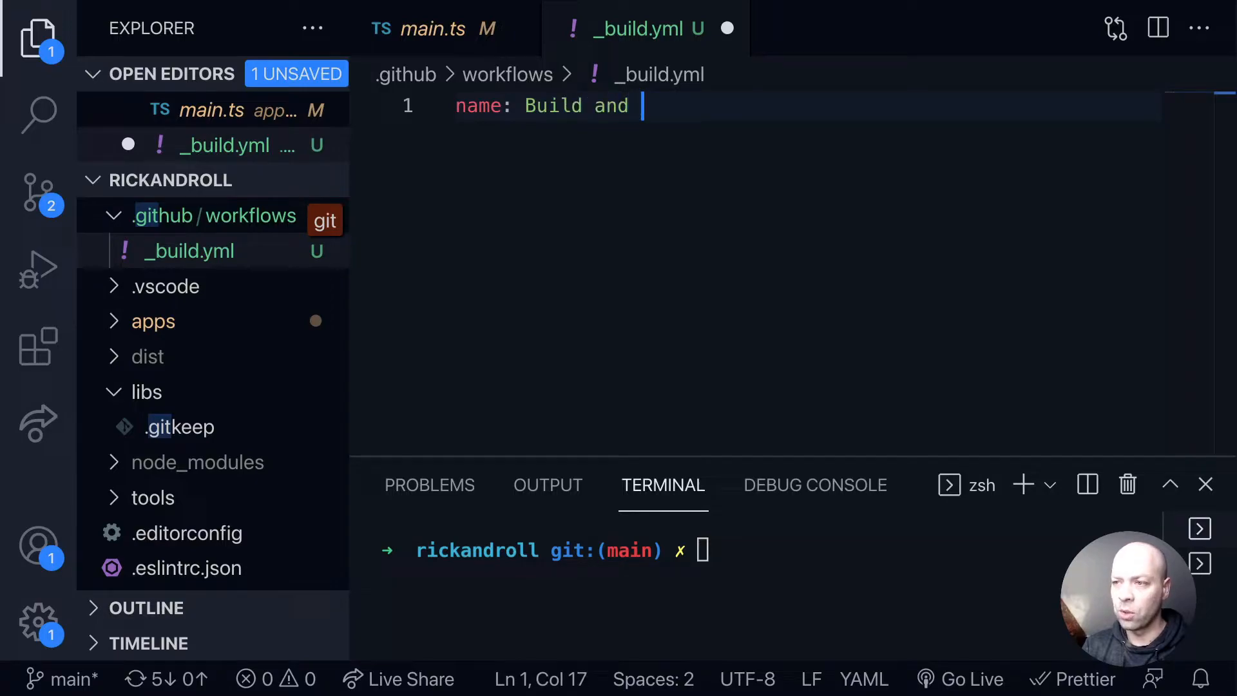
{"action": "type", "text": "Deploy"}
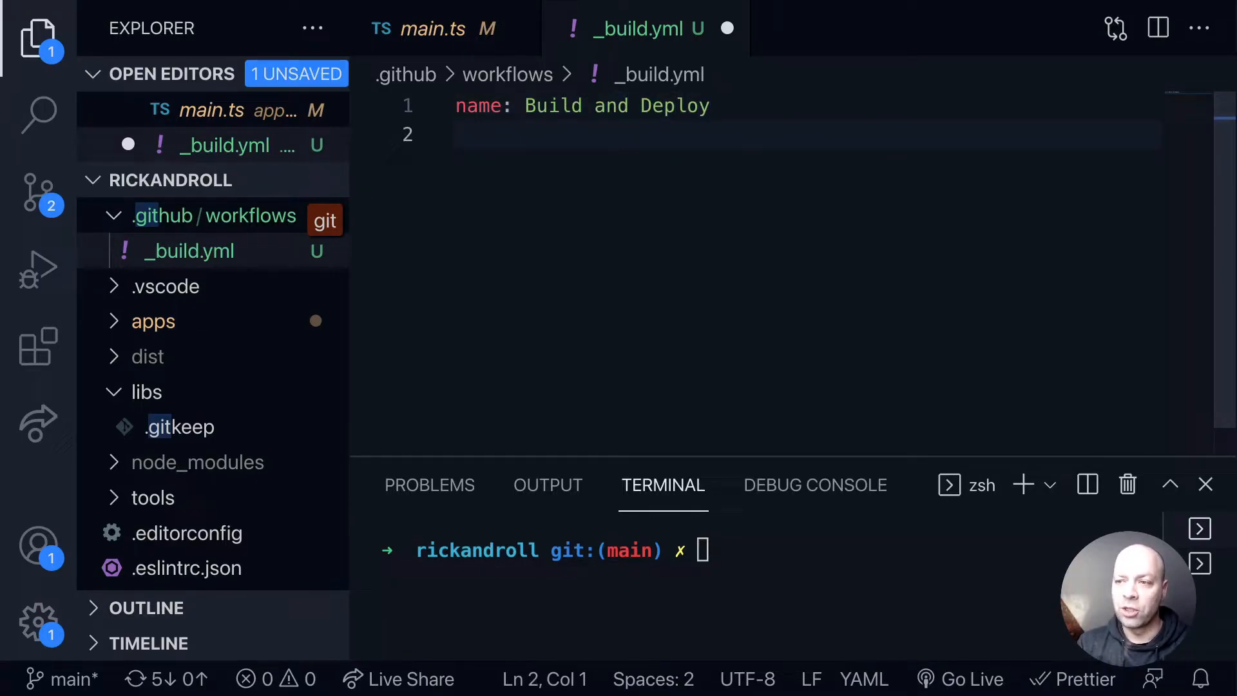
{"action": "type", "text": "on:"}
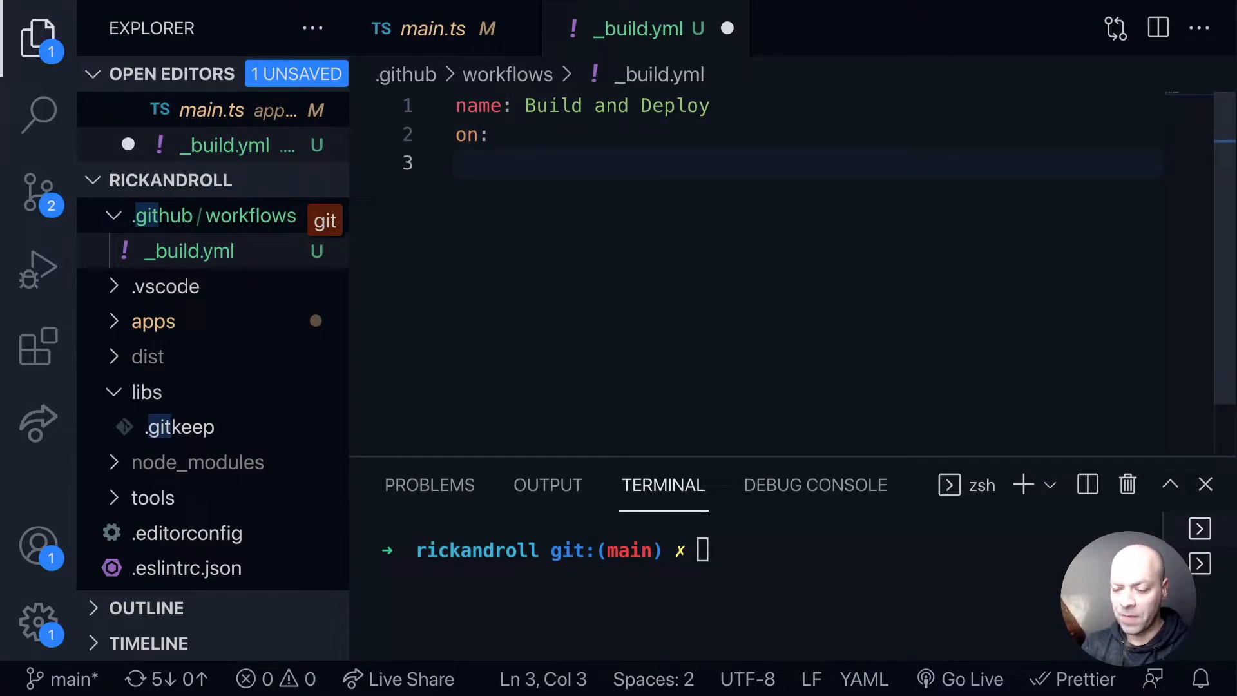
{"action": "type", "text": "push:"}
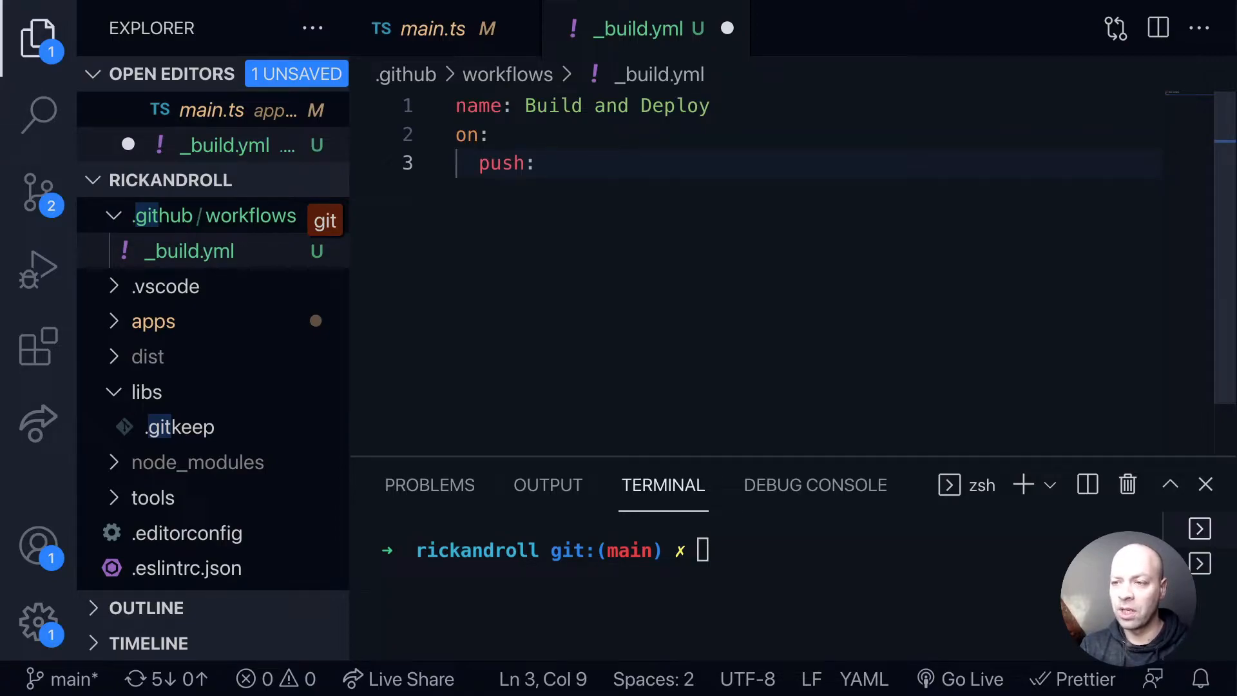
{"action": "type", "text": "branche"}
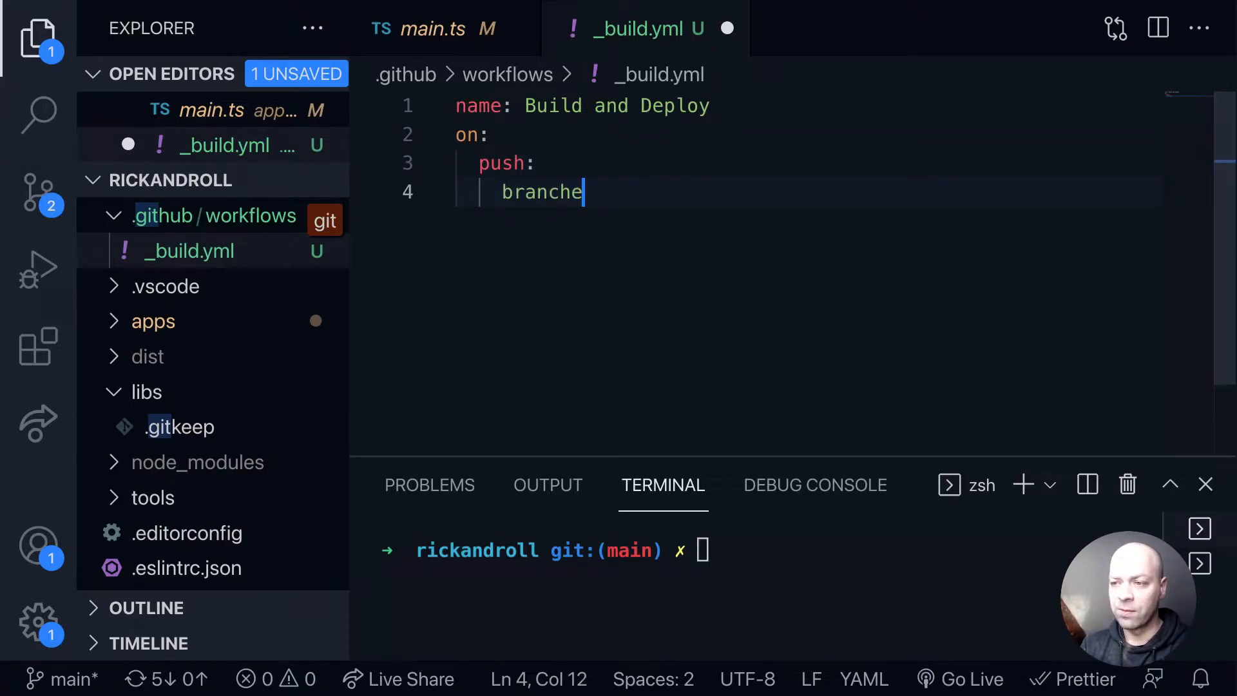
{"action": "type", "text": "s: [main]"}
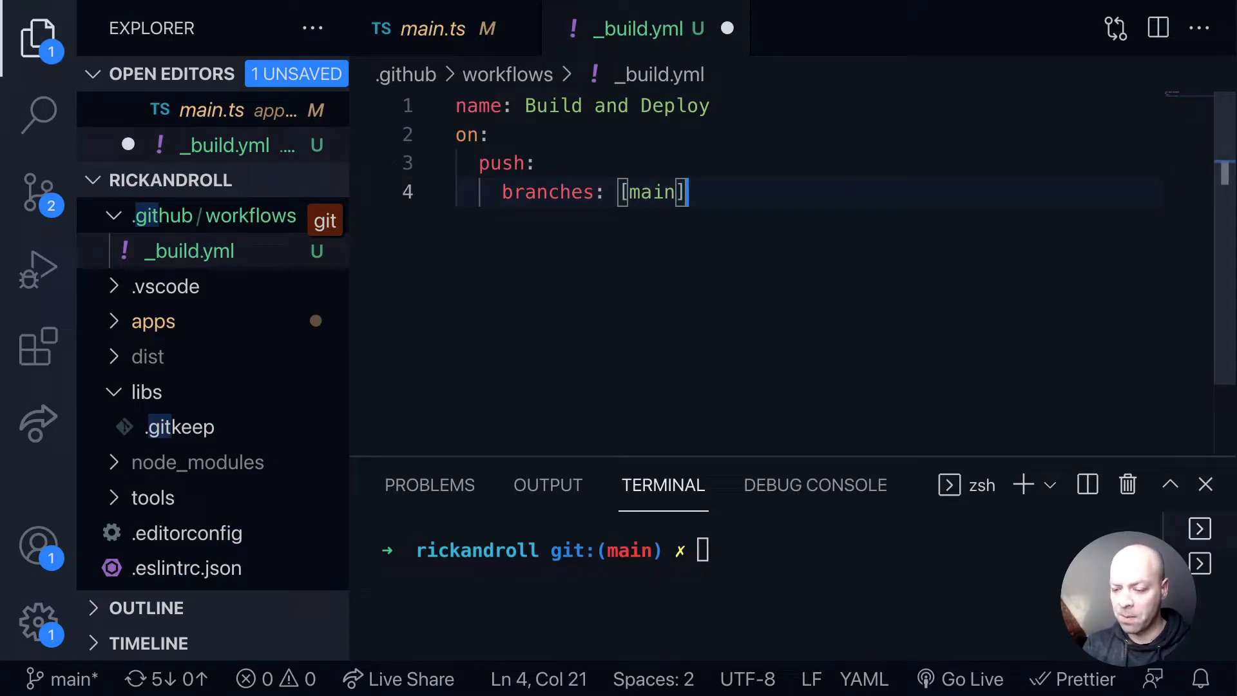
{"action": "key", "text": "Enter"}
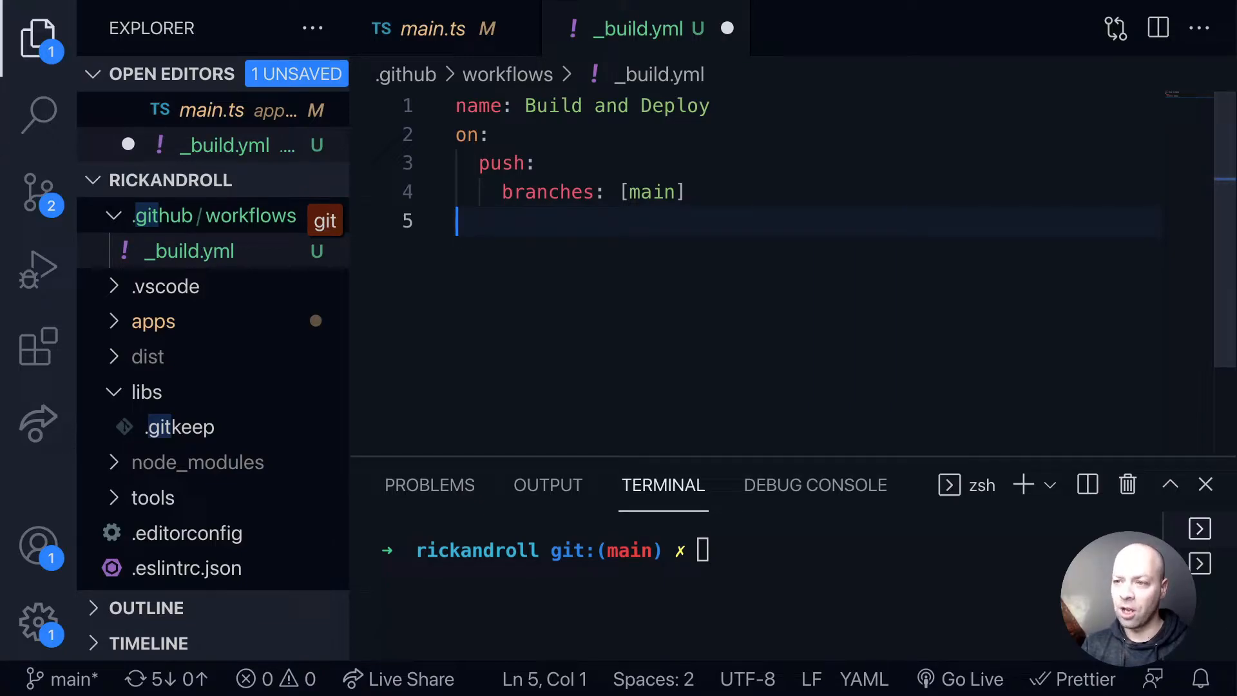
- Add a jobs section with a build job running on ubuntu-latest
{"action": "type", "text": "jobs:"}
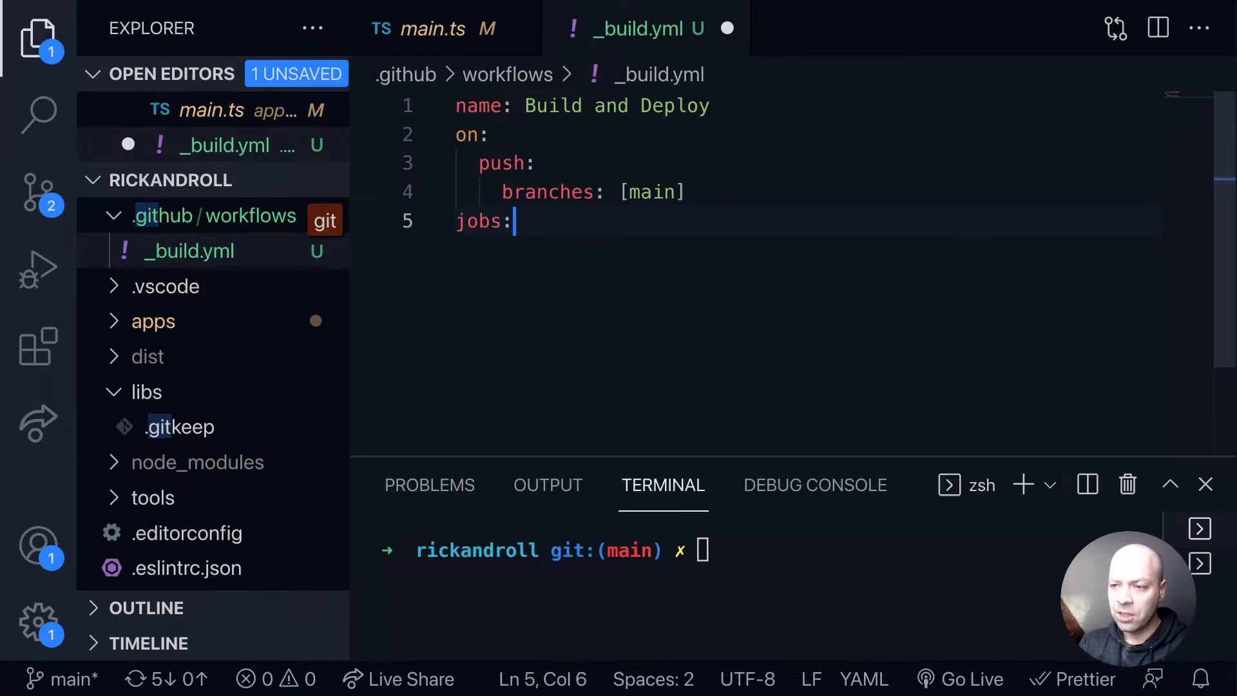
{"action": "key", "text": "Enter"}
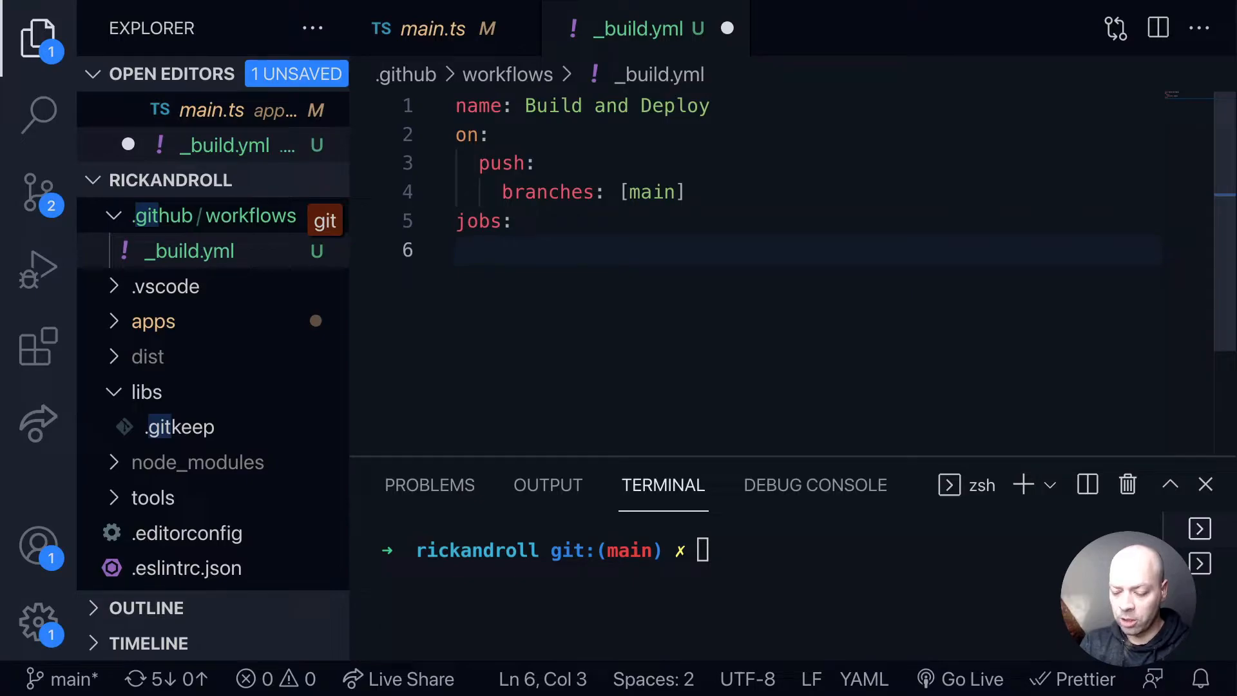
{"action": "type", "text": "build:"}
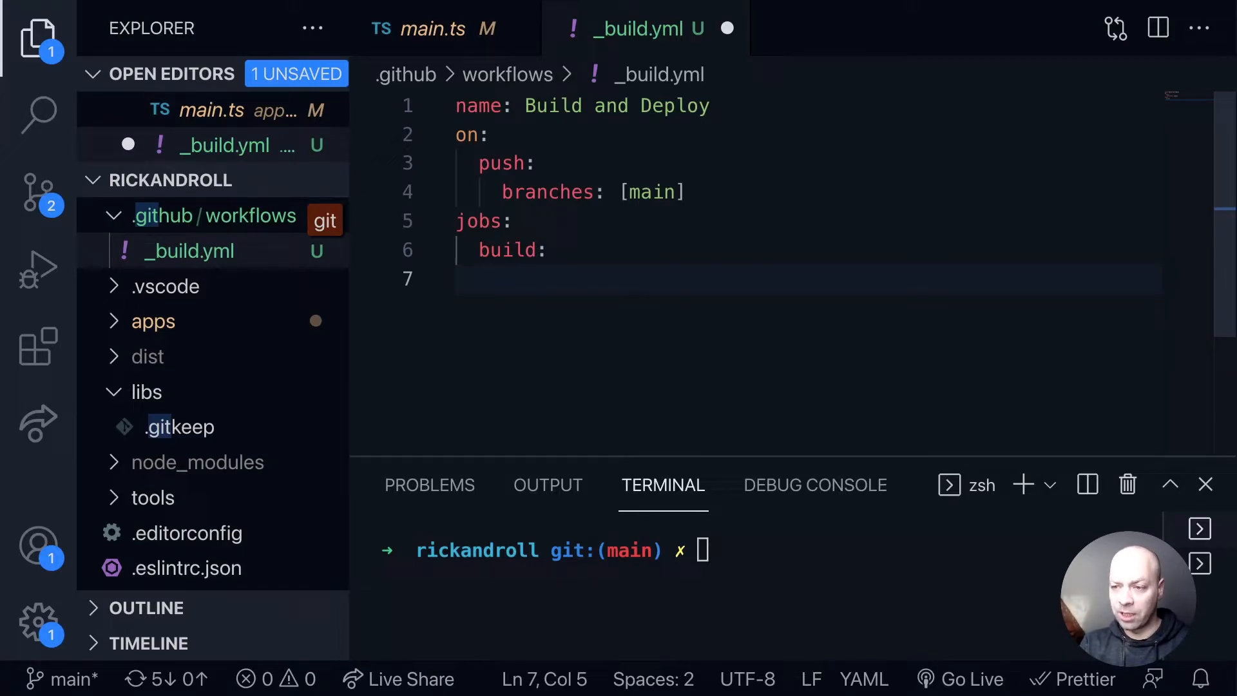
{"action": "type", "text": "runs-"}
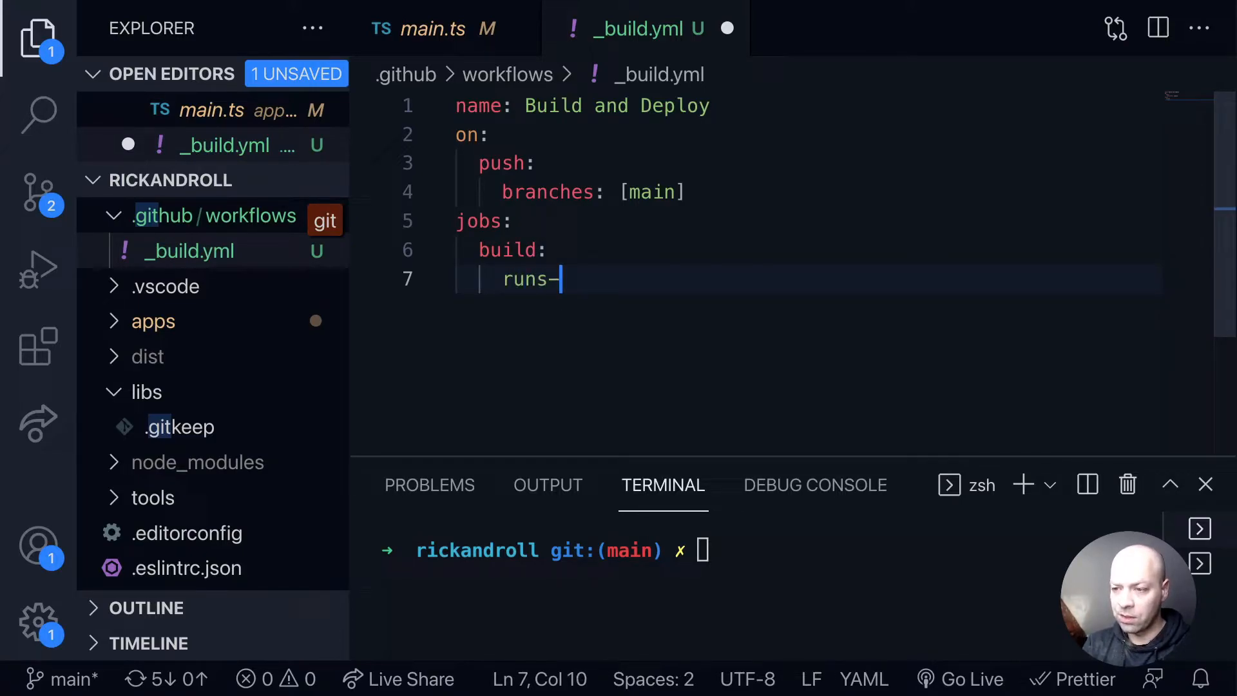
{"action": "type", "text": "on: ubutu"}
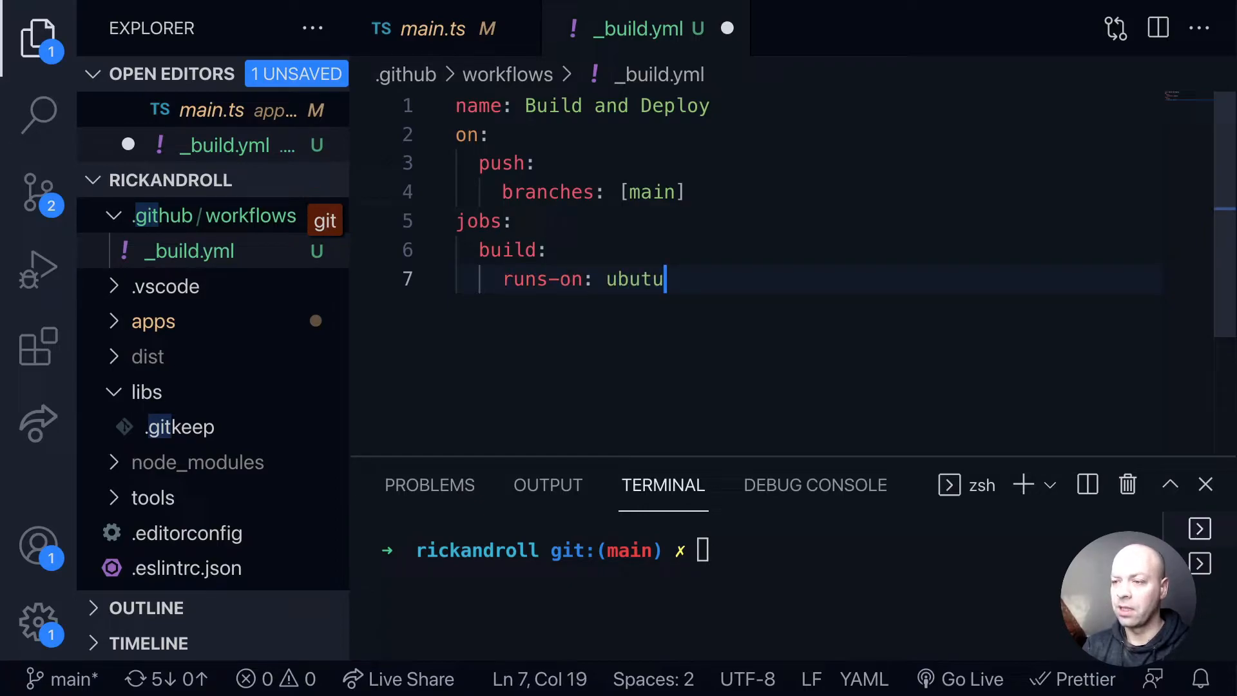
{"action": "type", "text": "-latest"}
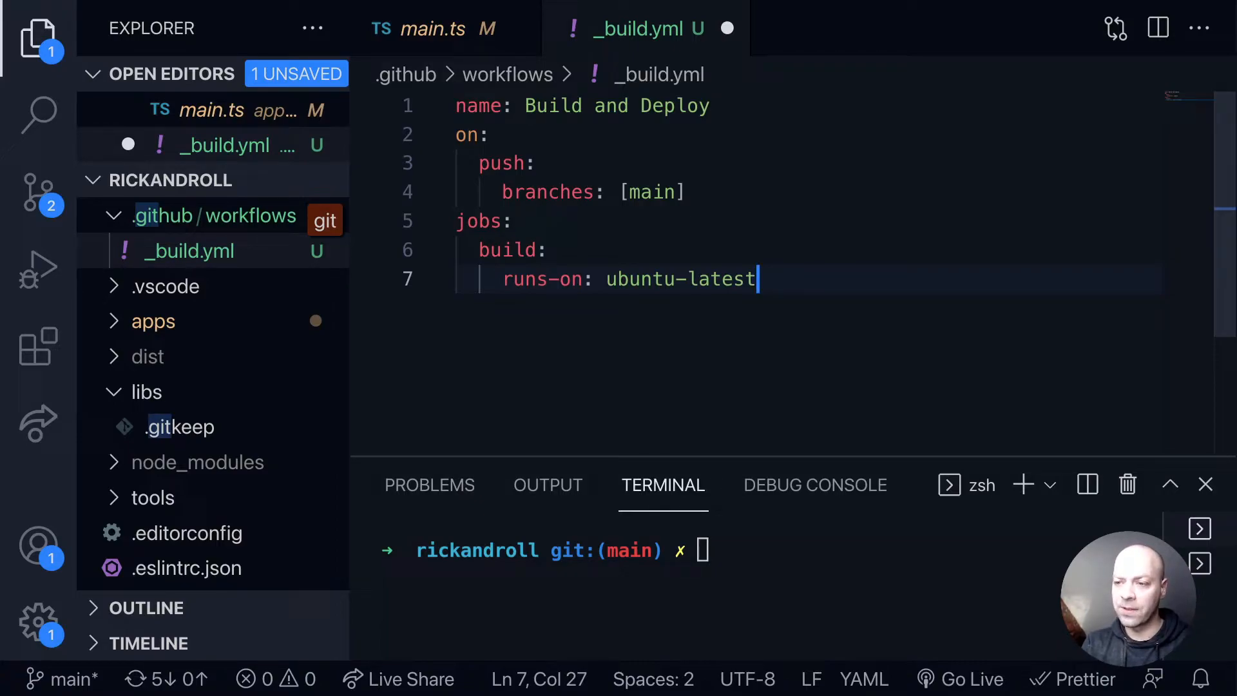
{"action": "key", "text": "Enter"}
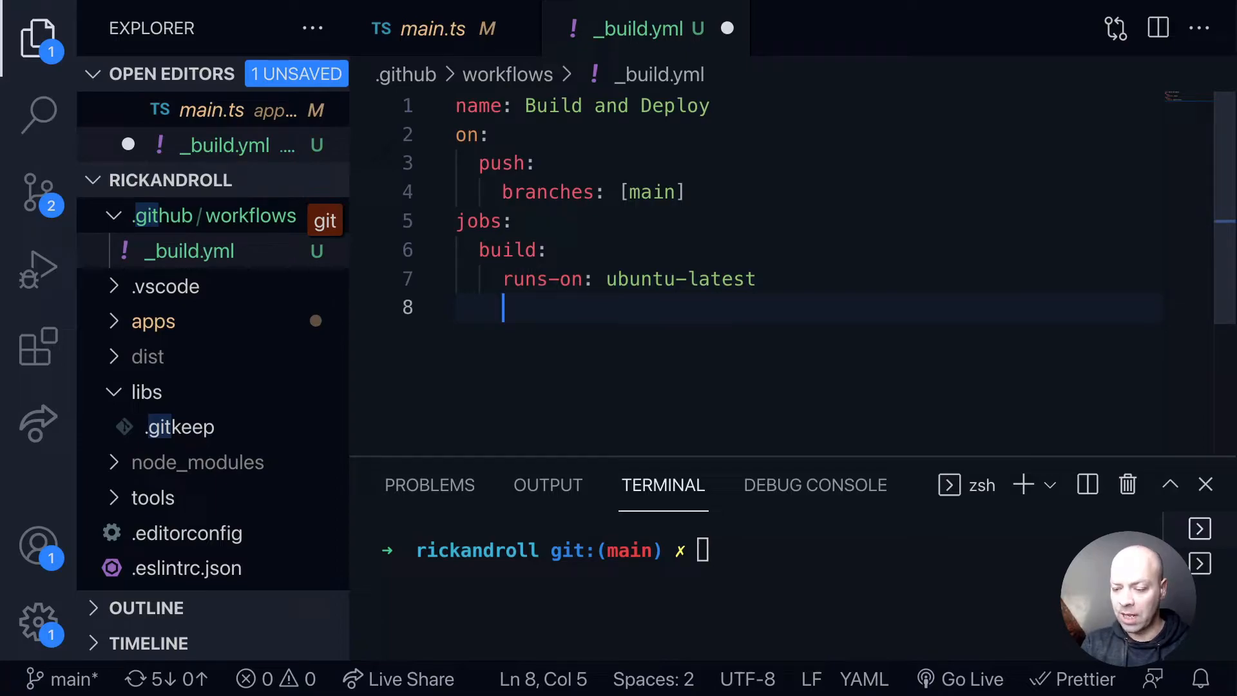
- Set the build job's environment to Production
{"action": "type", "text": "environment:"}
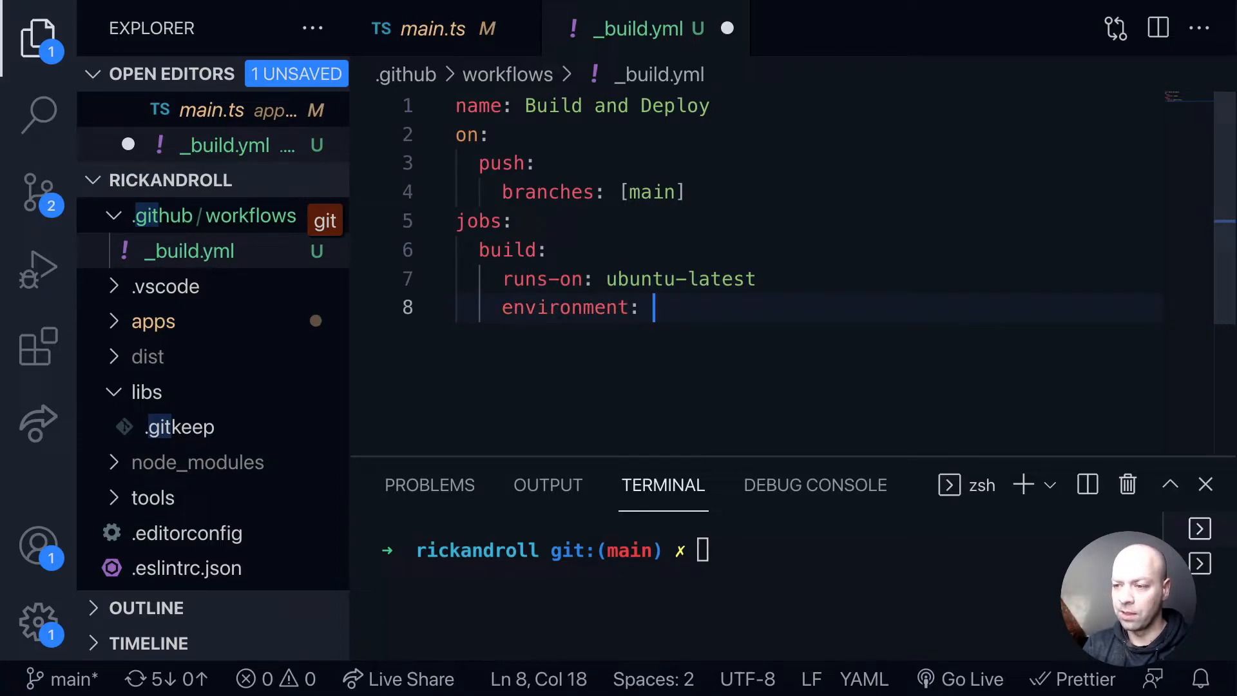
{"action": "type", "text": "Produc"}
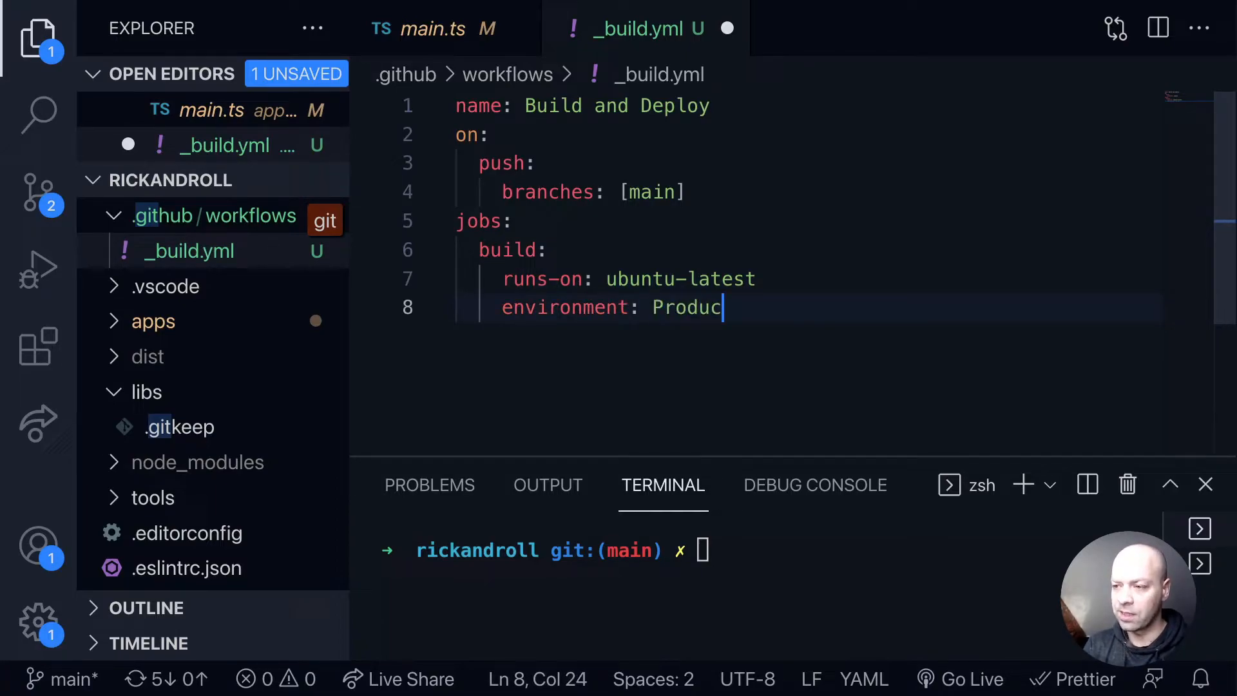
{"action": "type", "text": "tion"}
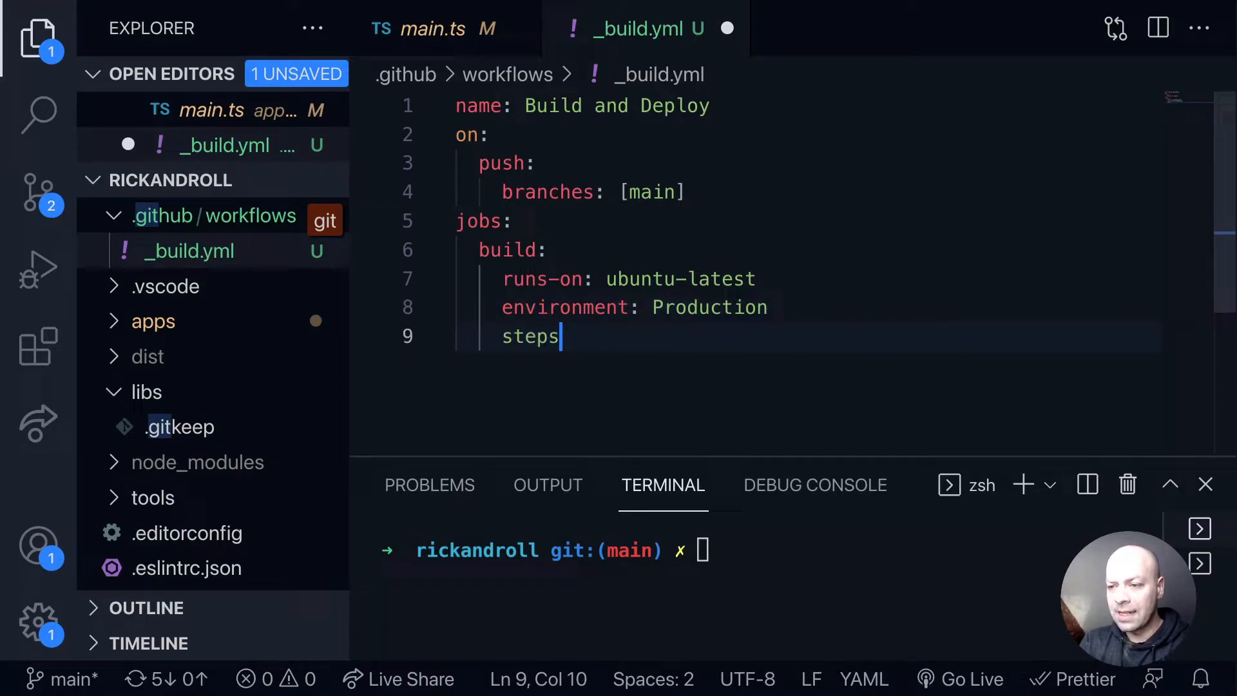
- Add a '- name: Build' step that runs 'echo GitHub Action Running'
{"action": "type", "text": ":"}
{"action": "key", "text": "Enter"}
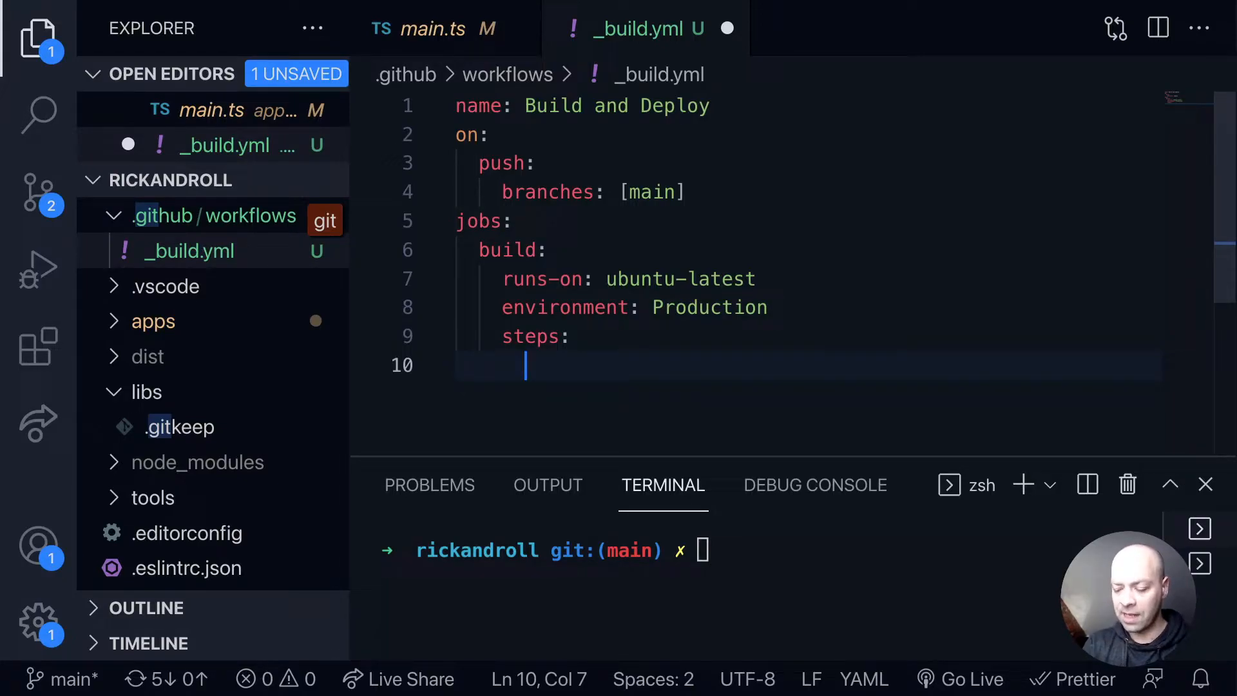
{"action": "type", "text": "- name: Build"}
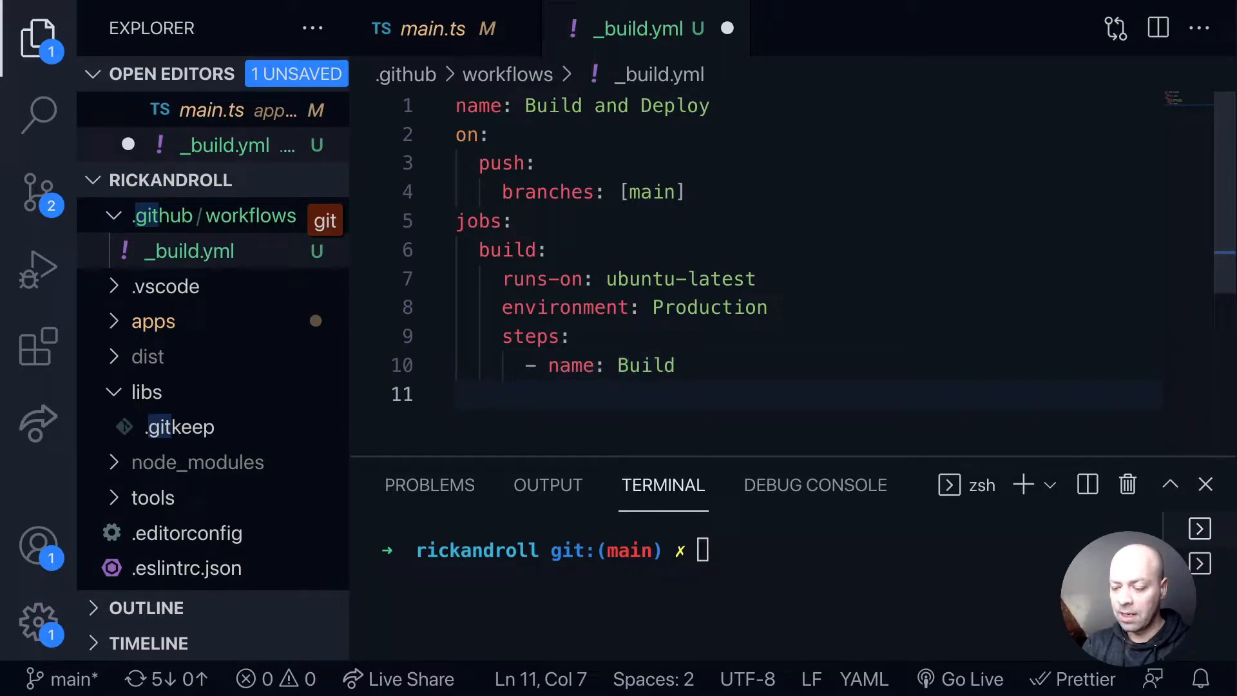
{"action": "type", "text": "r"}
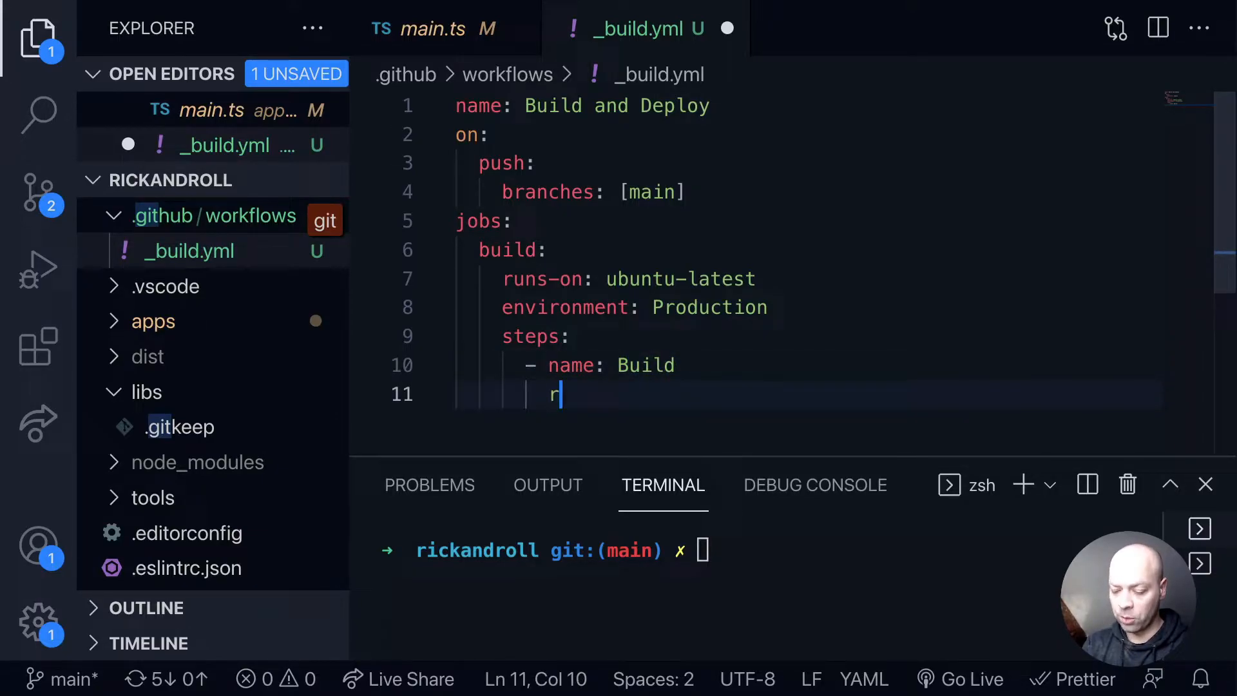
{"action": "type", "text": "un:"}
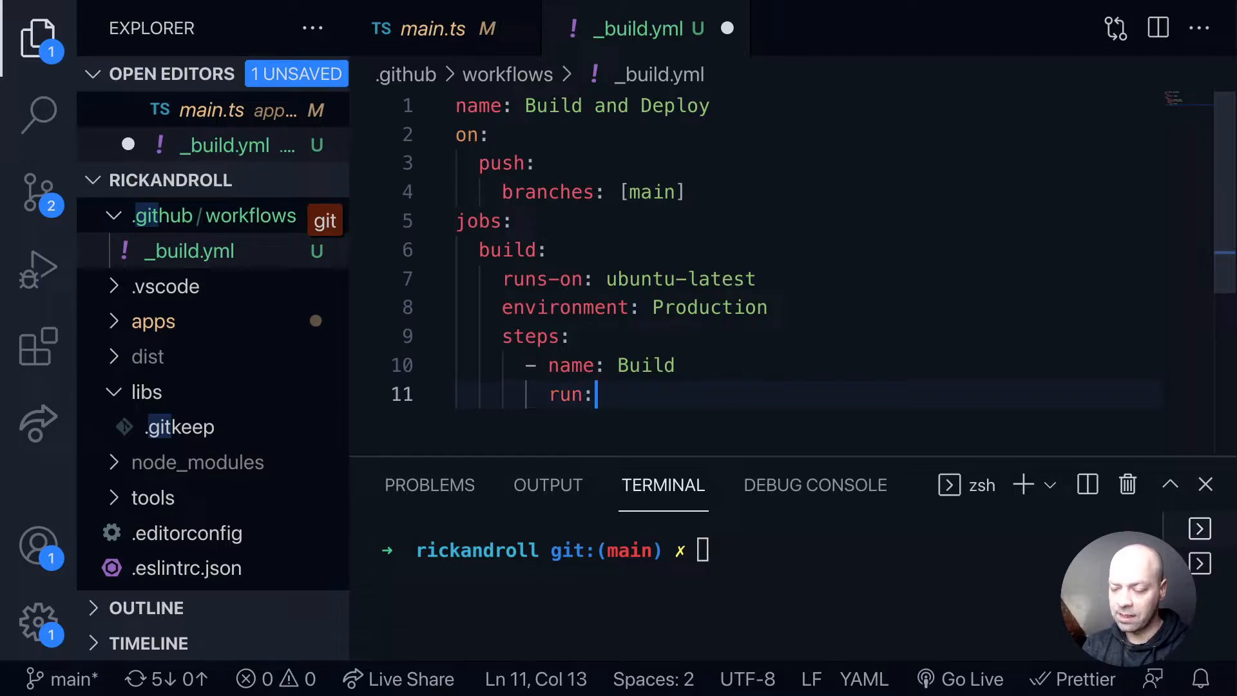
{"action": "type", "text": "echo"}
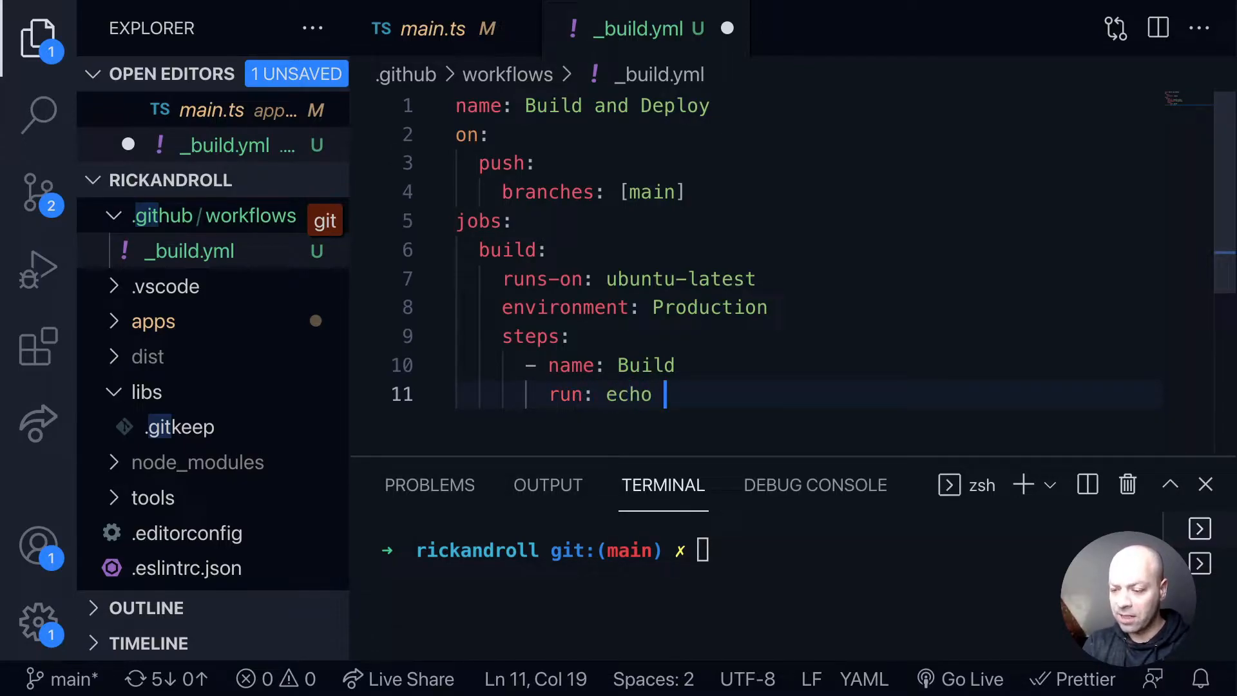
{"action": "type", "text": "GitHub"}
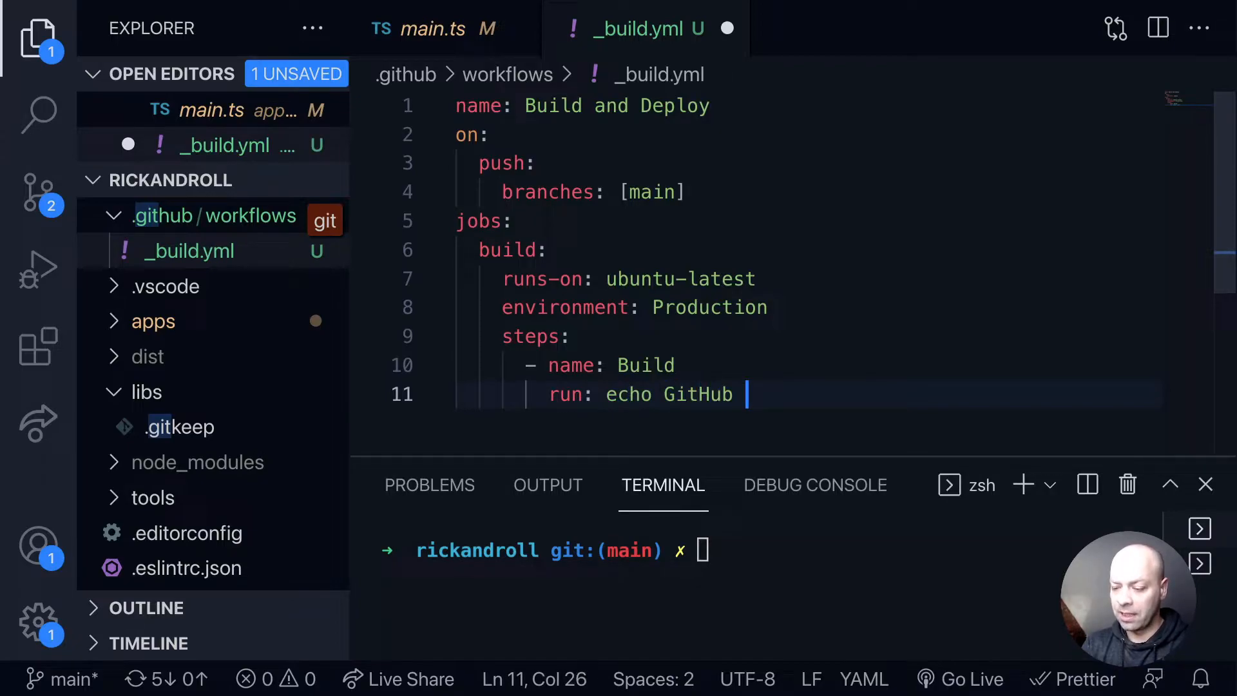
{"action": "type", "text": "Action Runnin"}
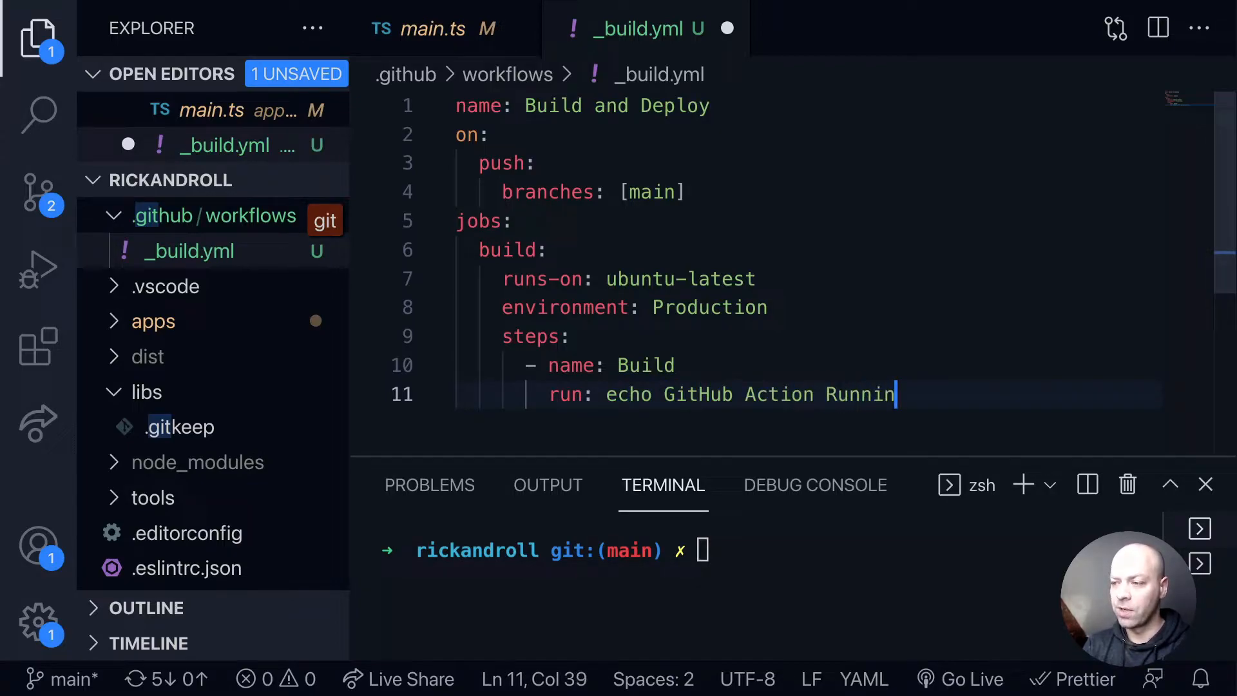
{"action": "type", "text": "g"}
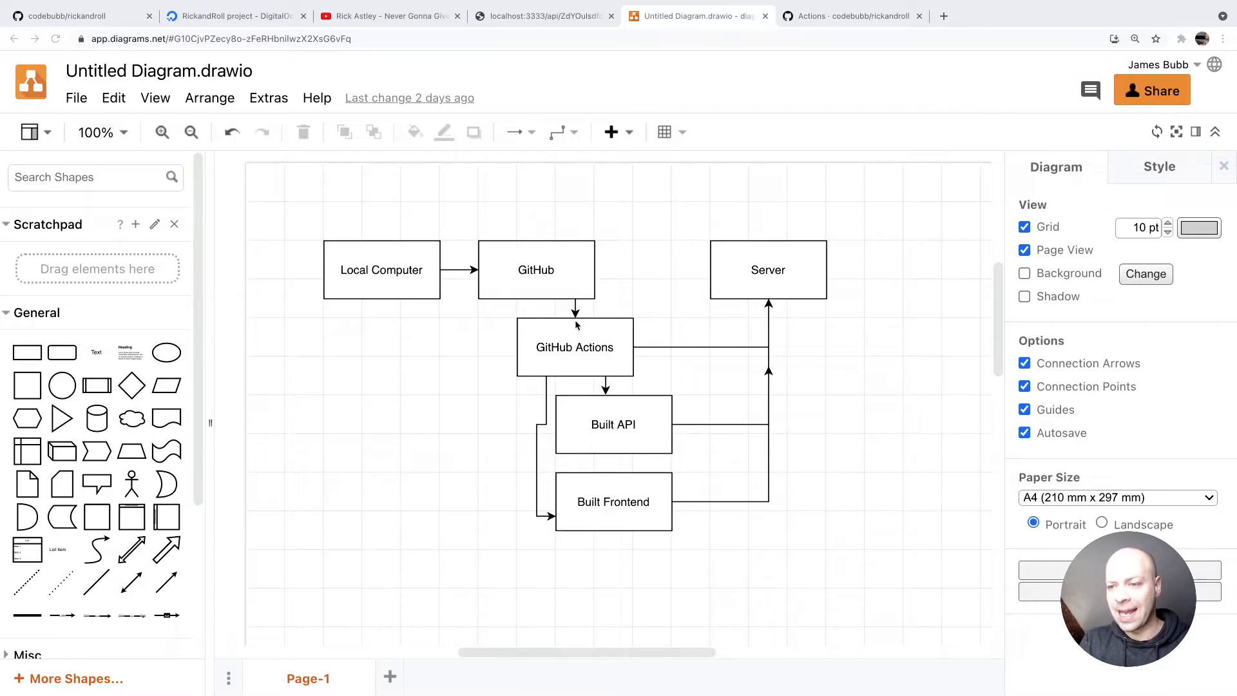
{"action": "mouse_move", "coordinate": [385, 303]}
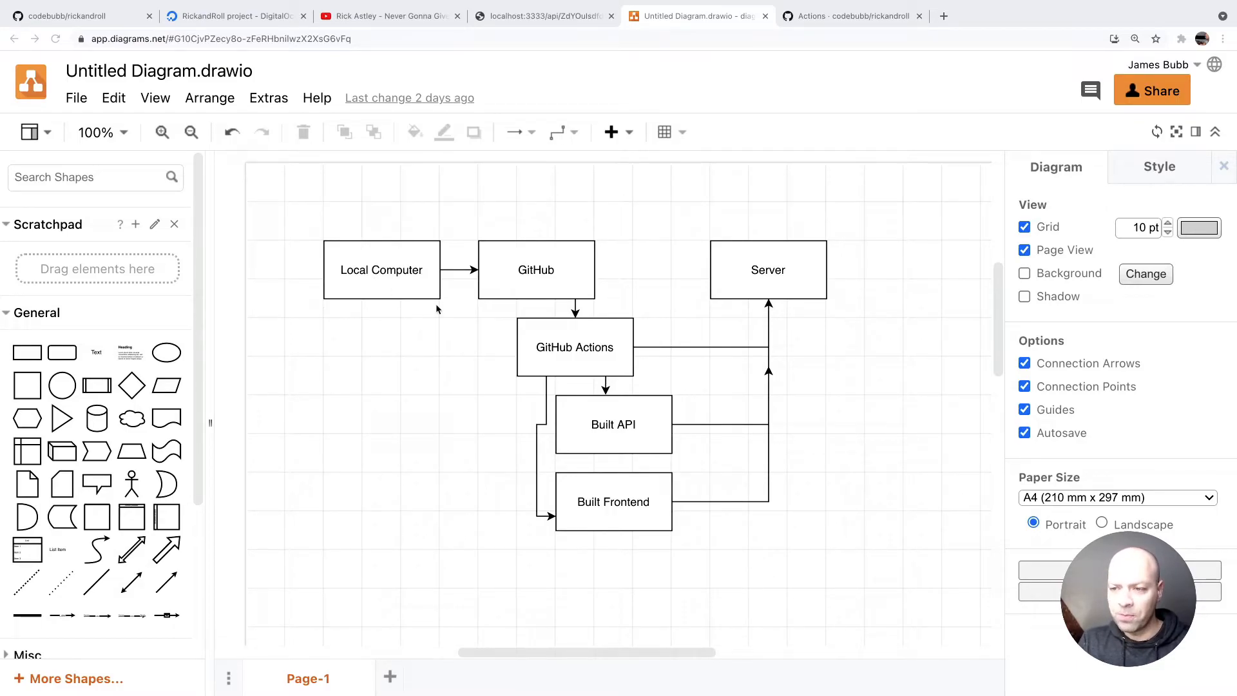
{"action": "mouse_move", "coordinate": [581, 358]}
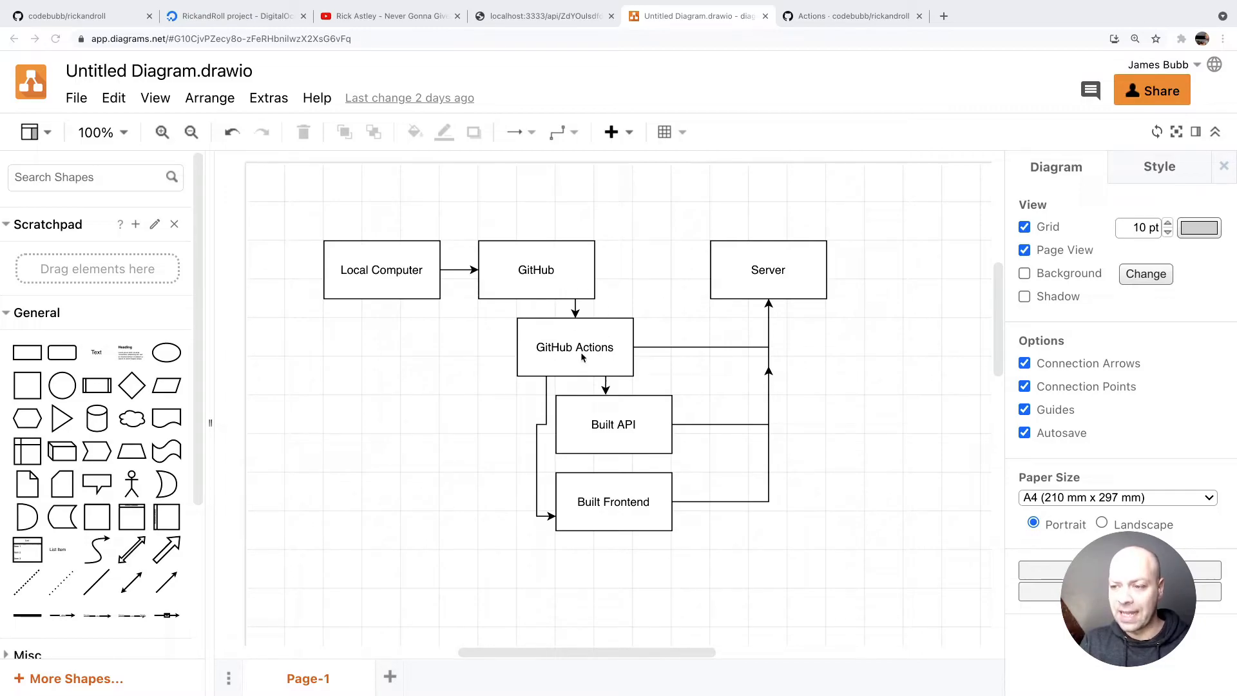
{"action": "mouse_move", "coordinate": [796, 147]}
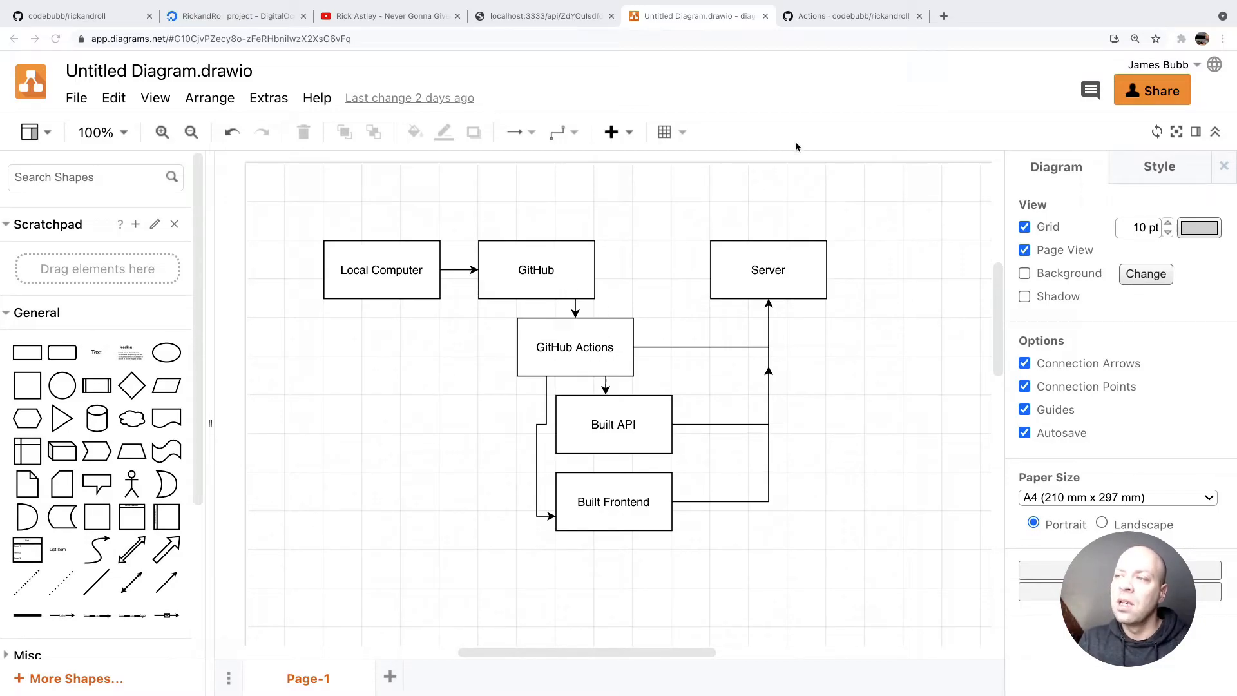
- Go from the deployment-flow diagram to the repository's GitHub Actions page
{"action": "left_click", "coordinate": [850, 15]}
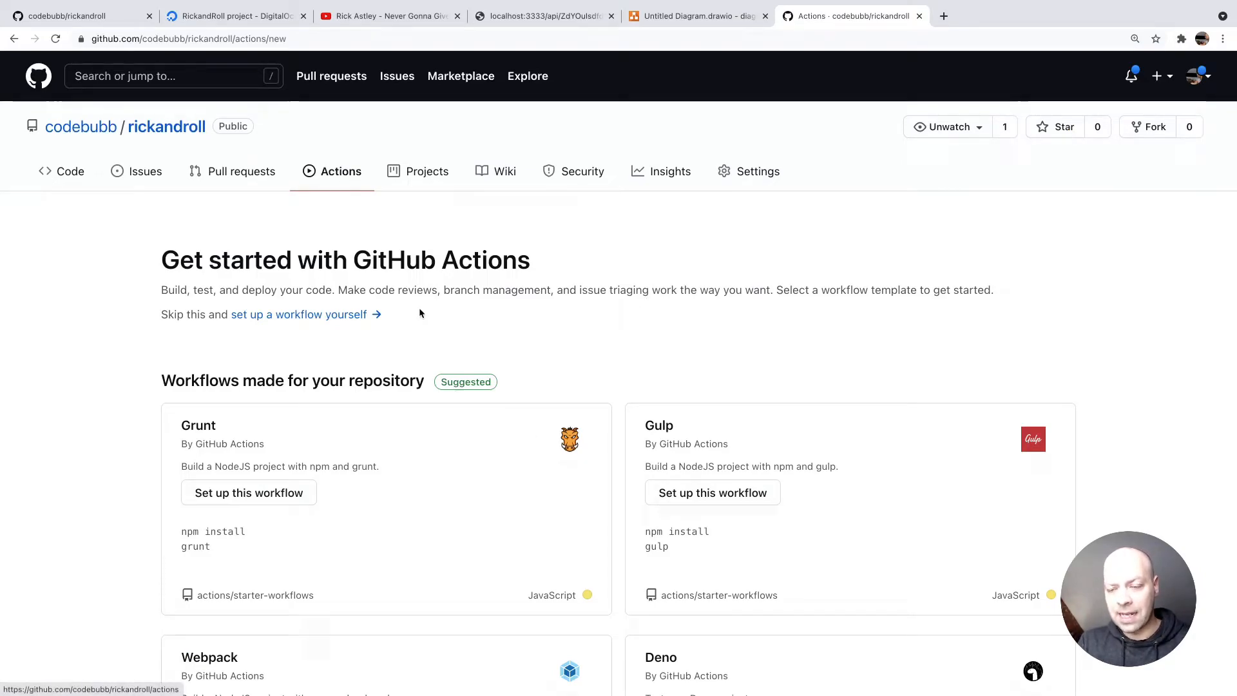
{"action": "mouse_move", "coordinate": [499, 338]}
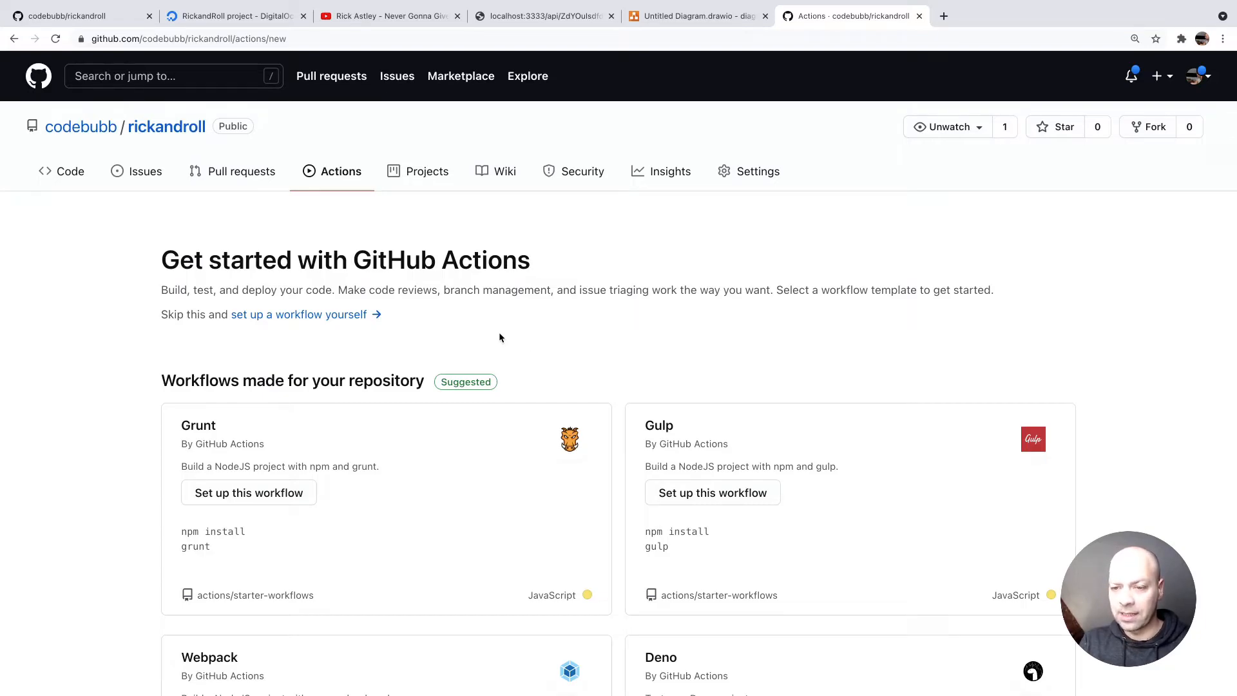
{"action": "mouse_move", "coordinate": [432, 545]}
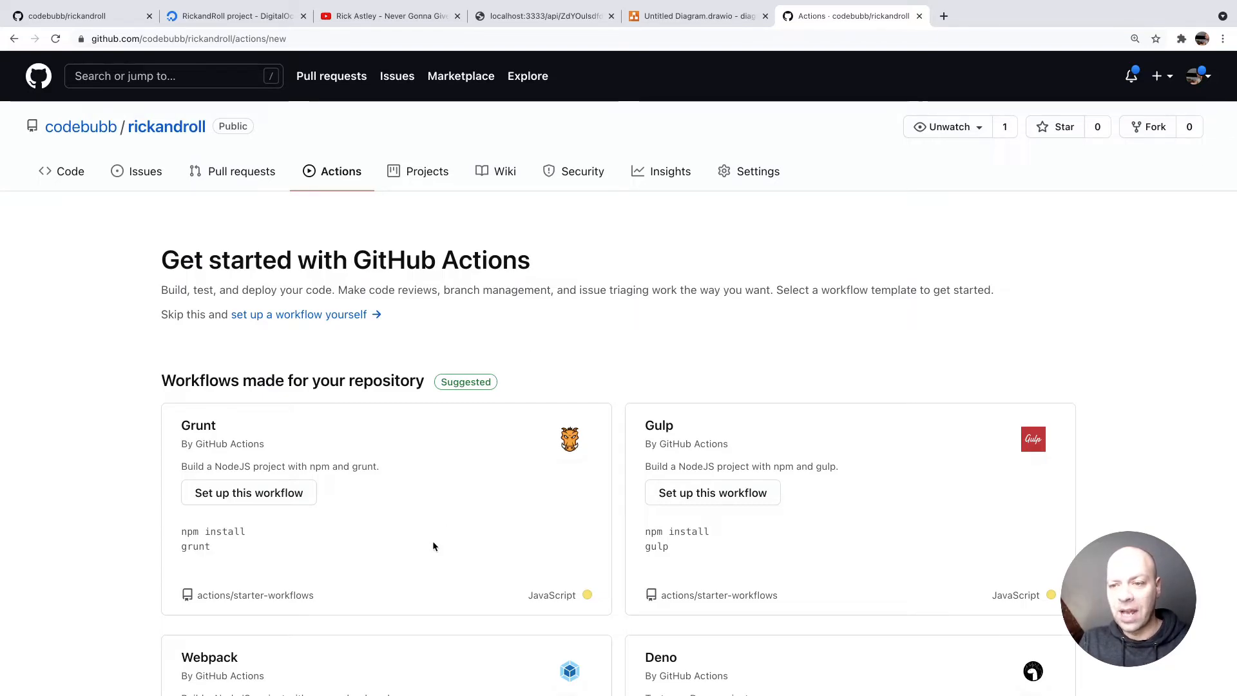
{"action": "mouse_move", "coordinate": [342, 294]}
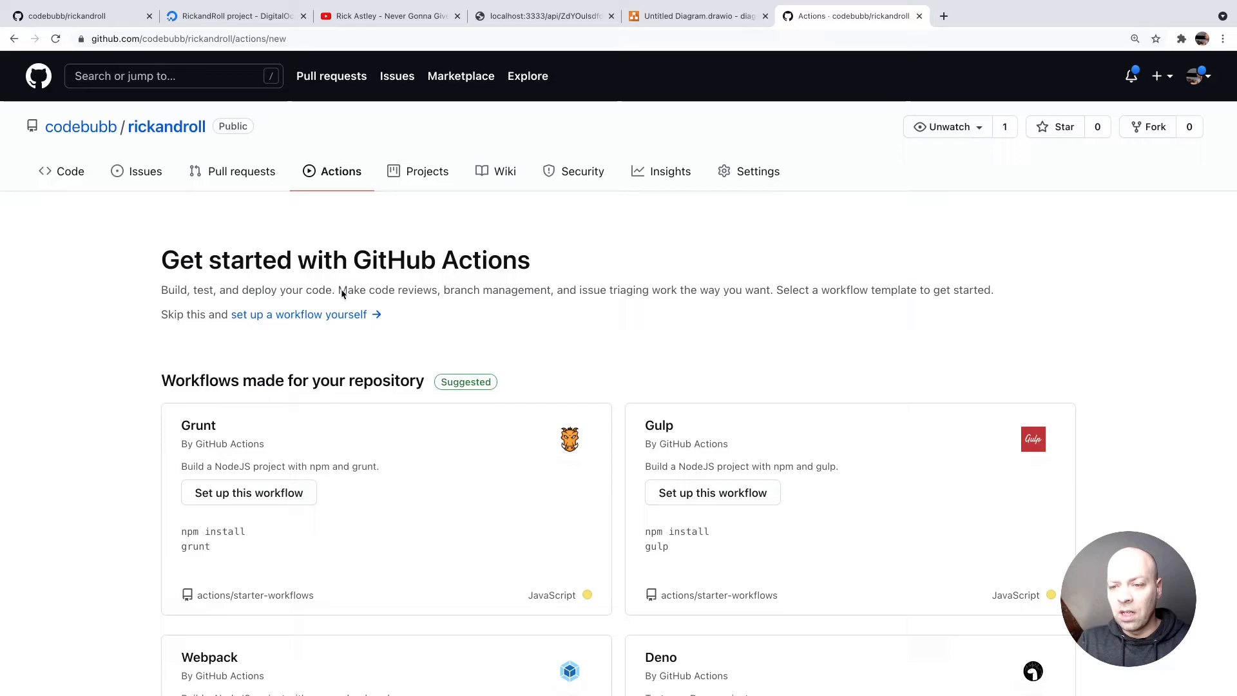
- Review GitHub's 'set up a workflow yourself' template, then leave it for the Code tab
{"action": "left_click", "coordinate": [298, 314]}
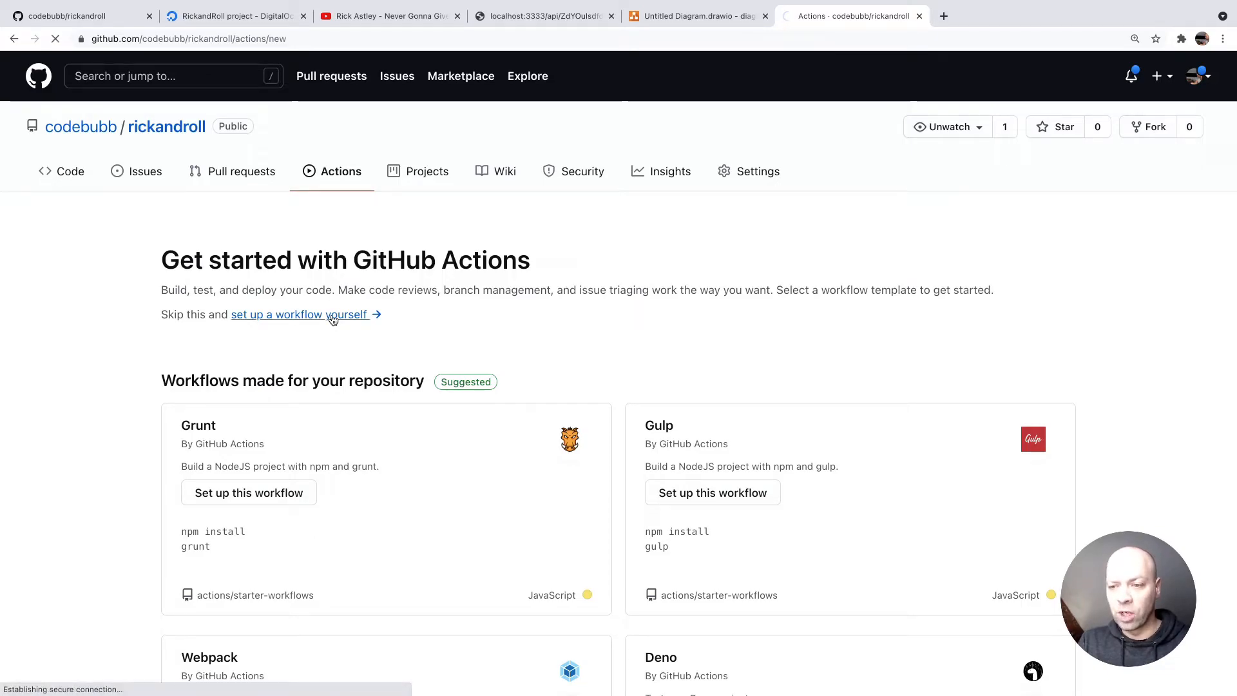
{"action": "left_click", "coordinate": [298, 314]}
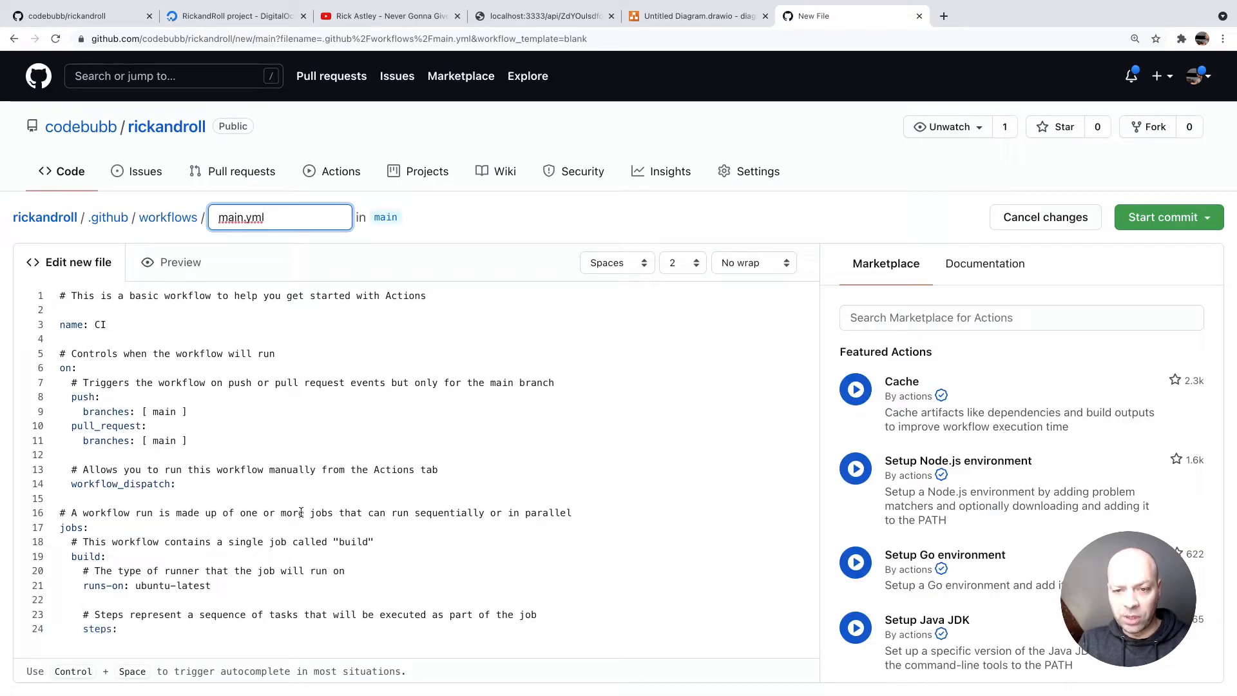
{"action": "scroll", "scroll_direction": "down", "scroll_amount": 3}
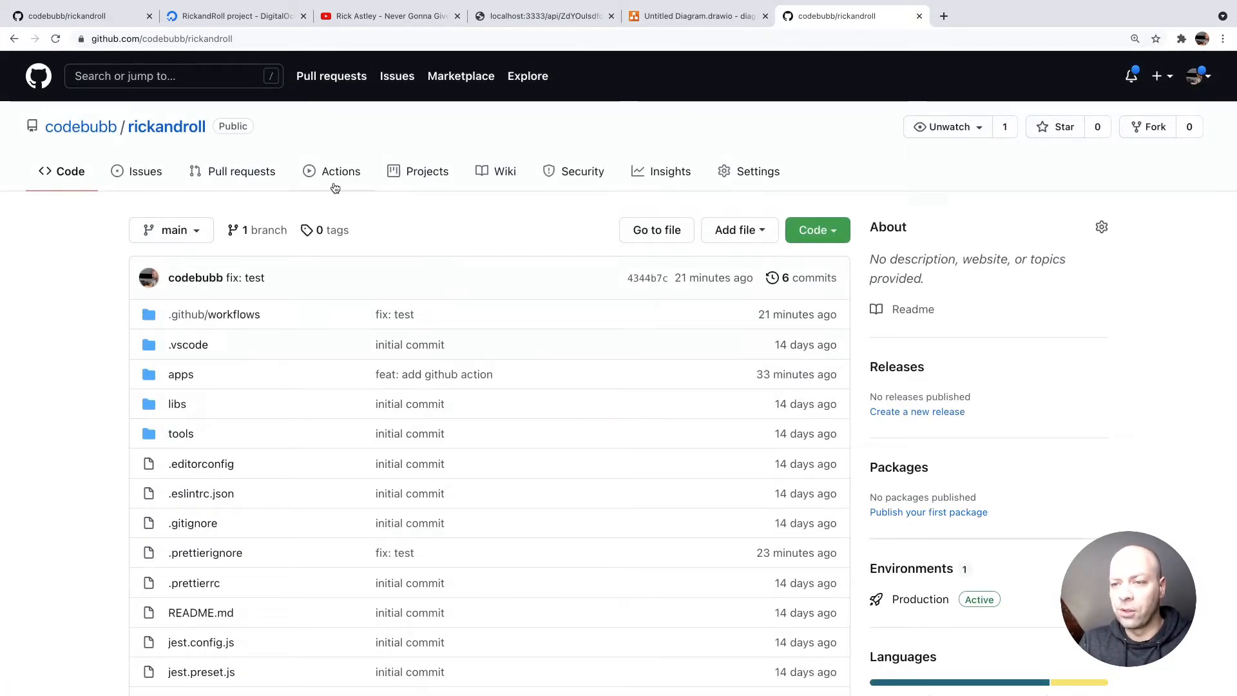
{"action": "left_click", "coordinate": [331, 171]}
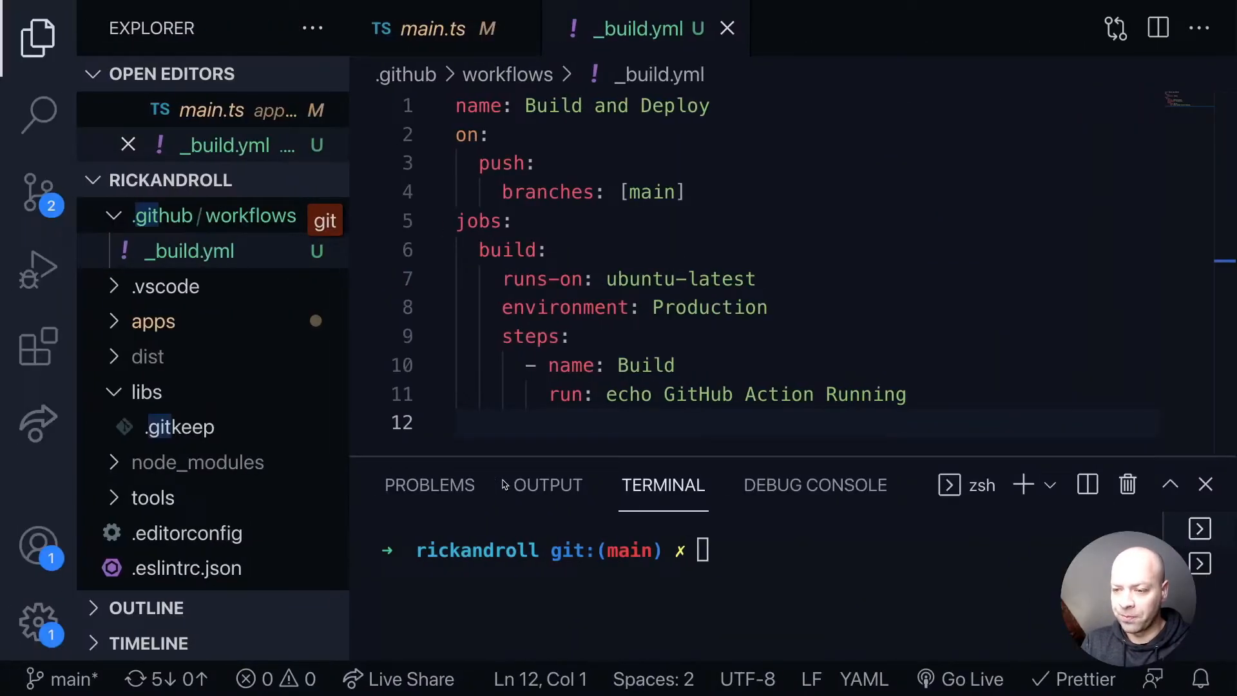
- Commit _build.yml with message 'feat: add github action' and git push it
{"action": "type", "text": "git commit -m"}
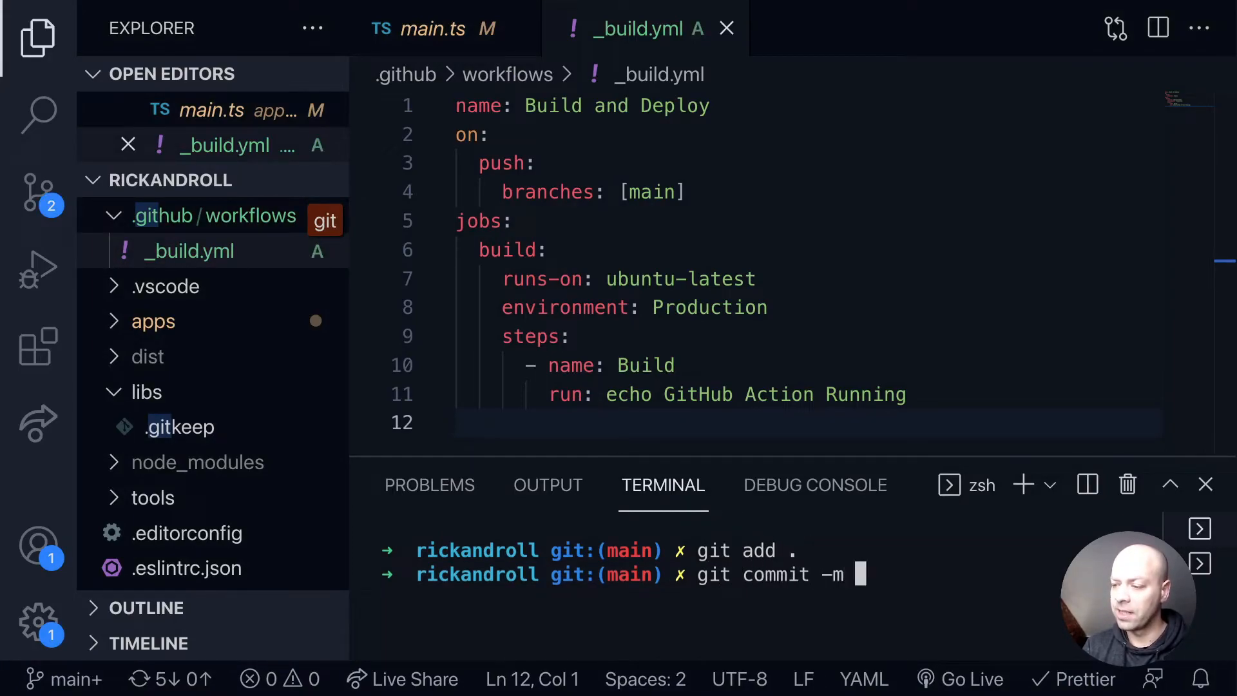
{"action": "type", "text": "\"feat"}
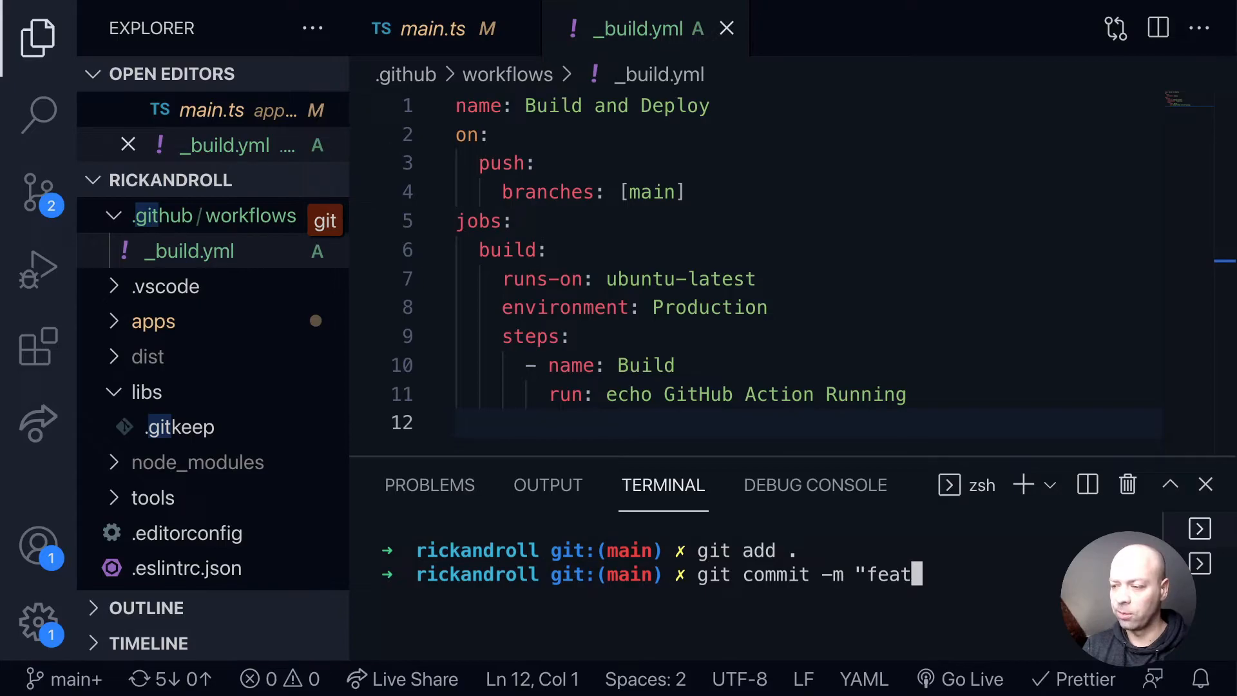
{"action": "type", "text": ": add github a"}
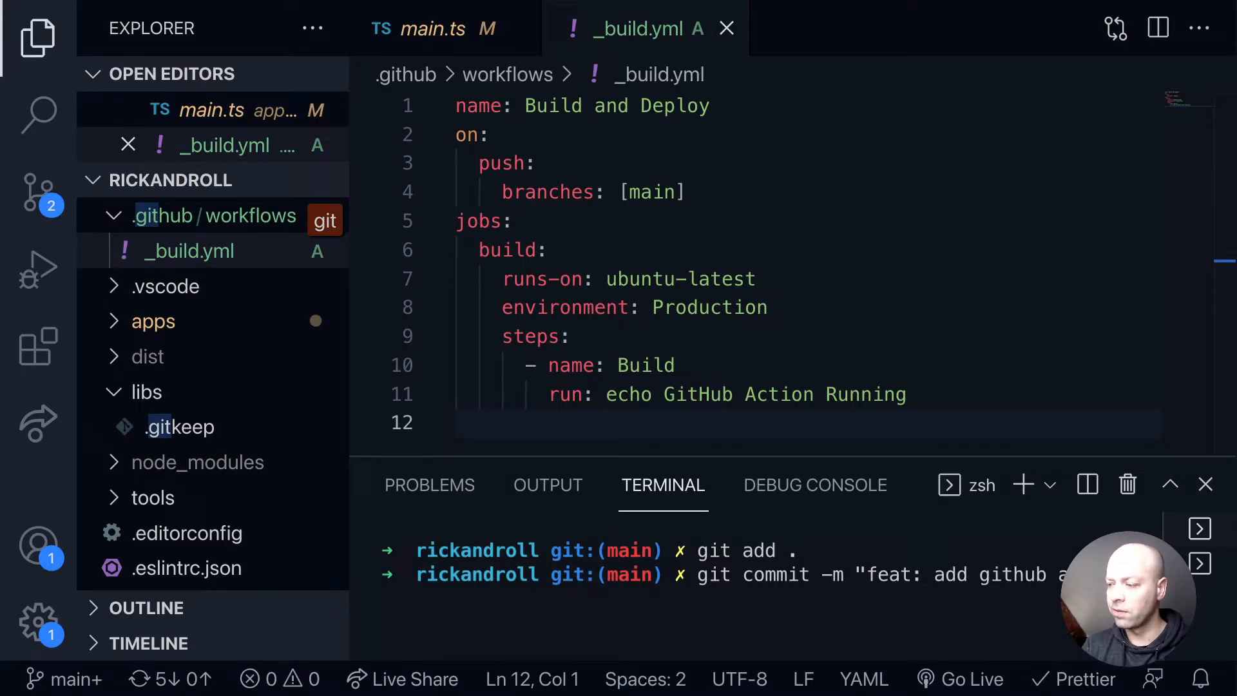
{"action": "key", "text": "Enter"}
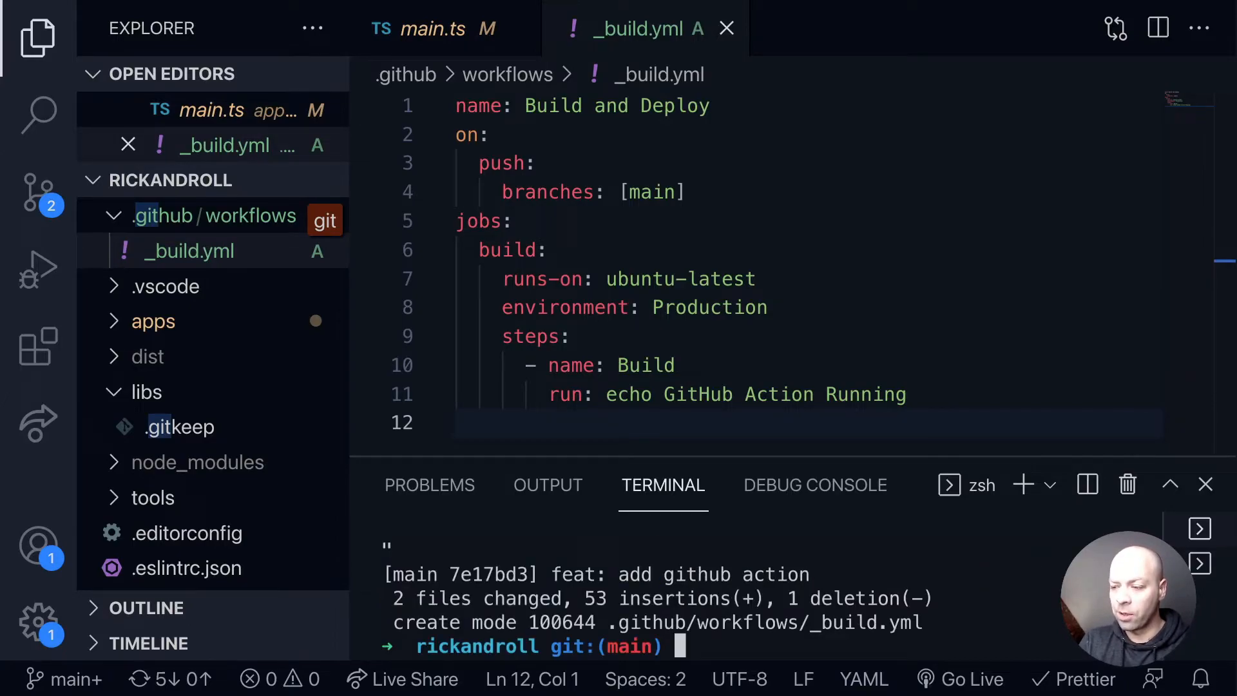
{"action": "type", "text": "git p"}
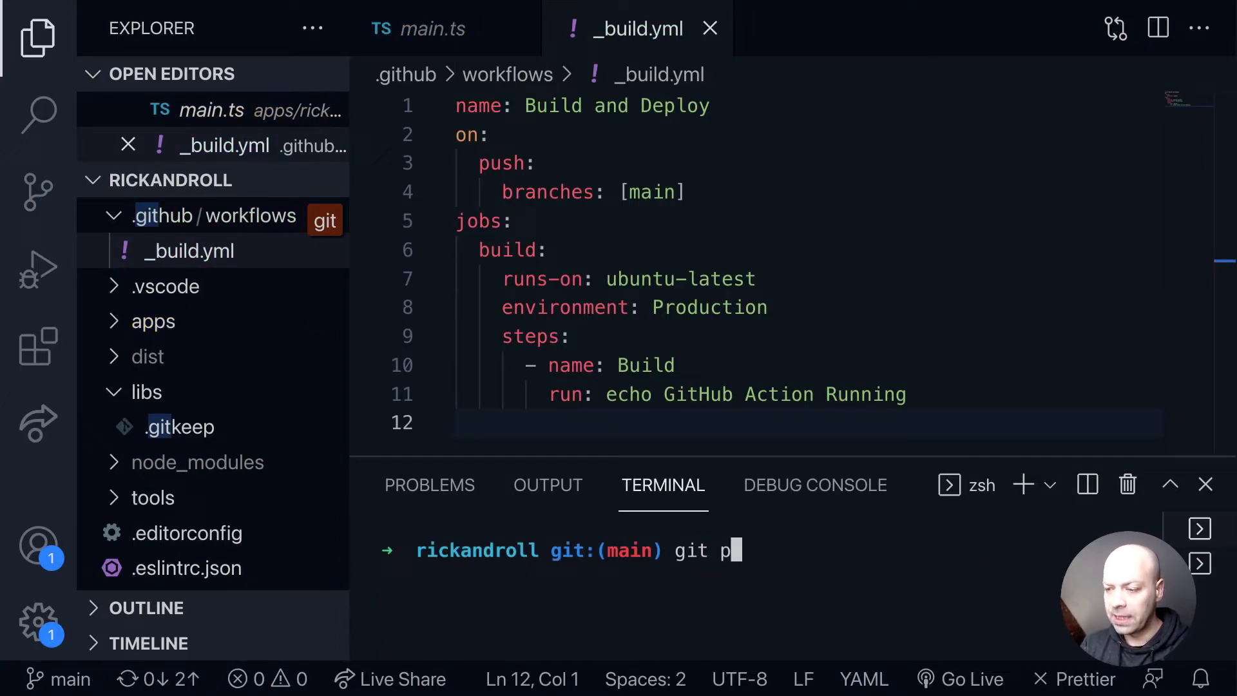
{"action": "type", "text": "ush"}
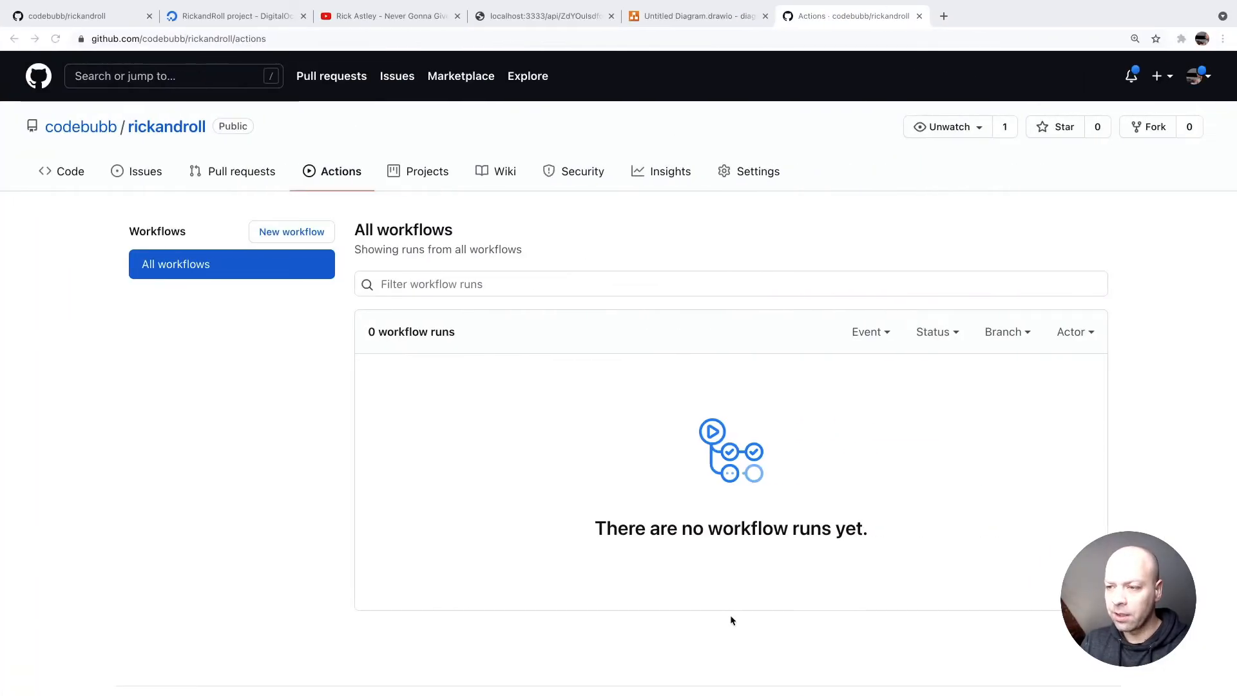
{"action": "mouse_move", "coordinate": [511, 475]}
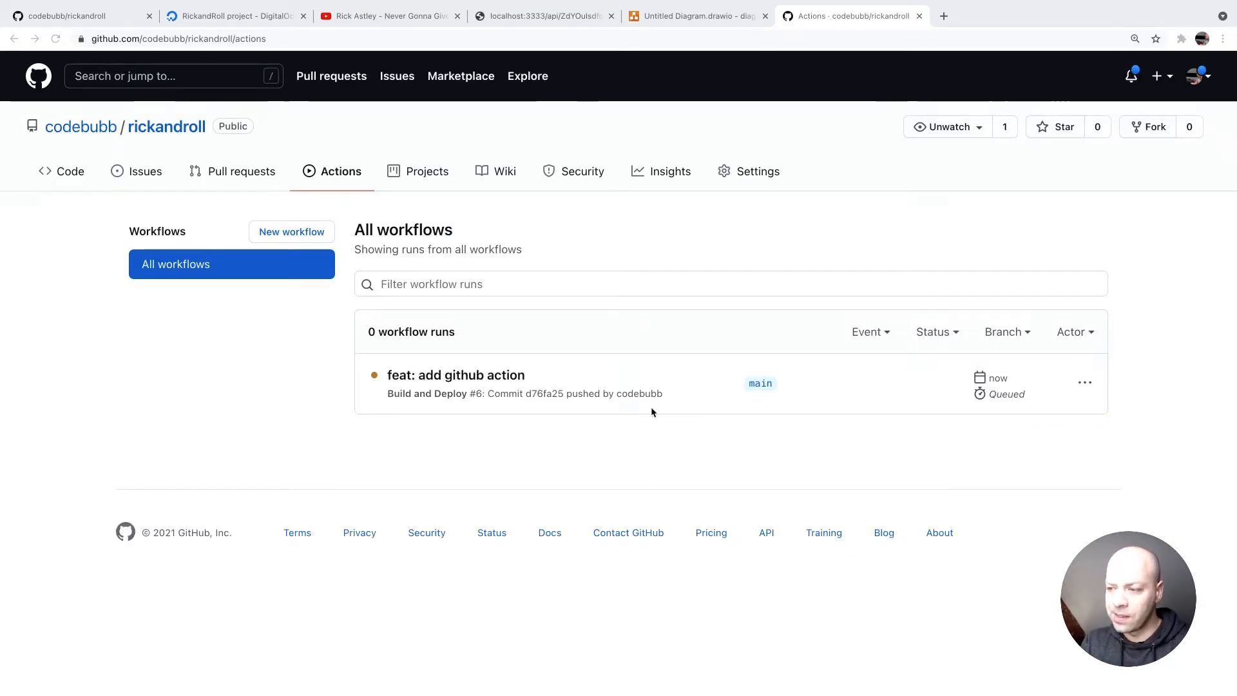
{"action": "mouse_move", "coordinate": [376, 379]}
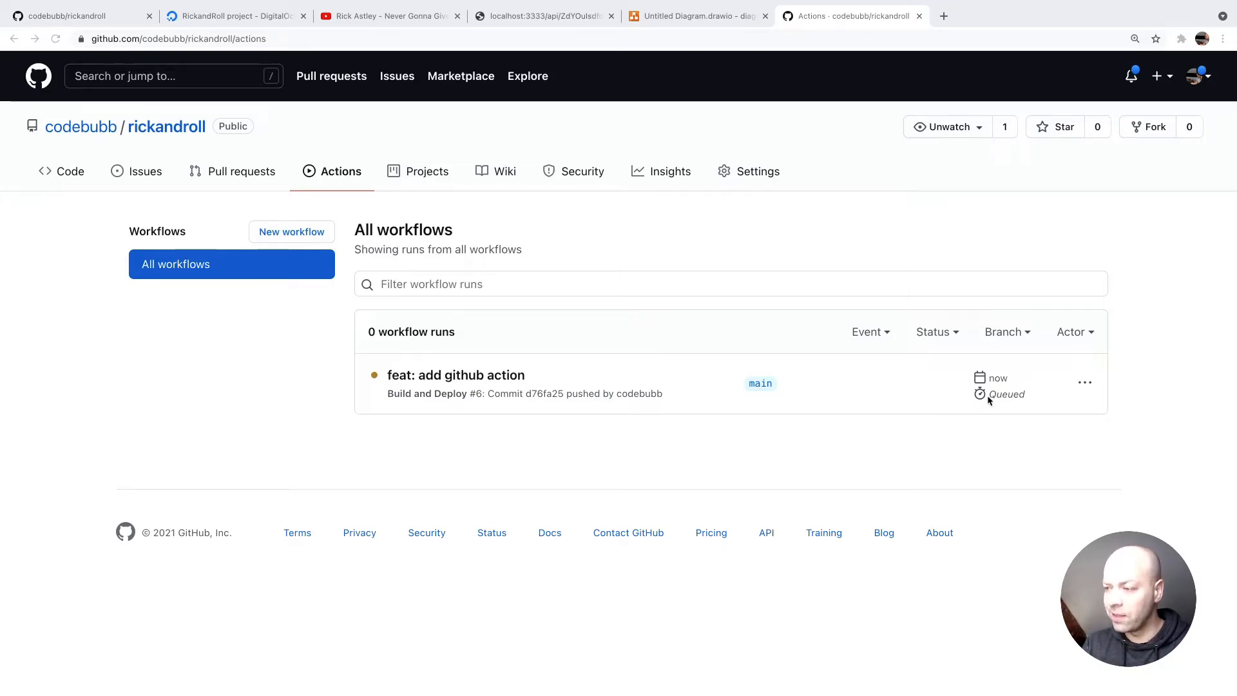
- Open the successful 'feat: add github action' run and view its build job log
{"action": "left_click", "coordinate": [456, 375]}
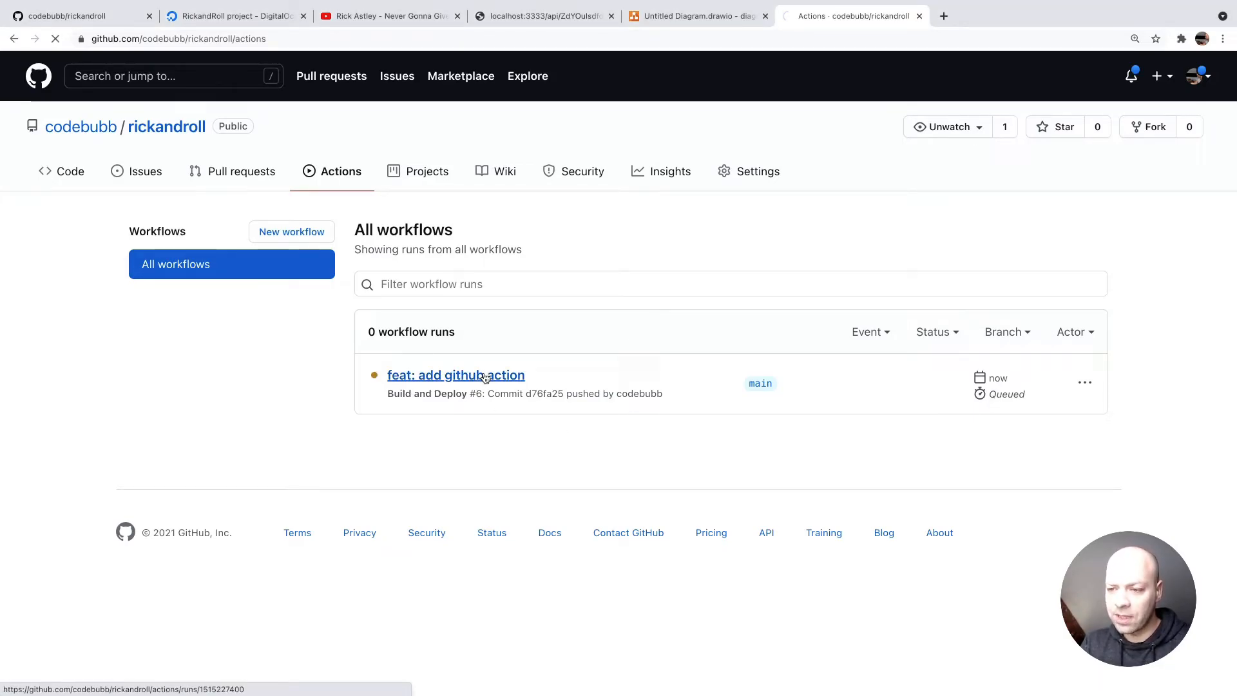
{"action": "left_click", "coordinate": [456, 375]}
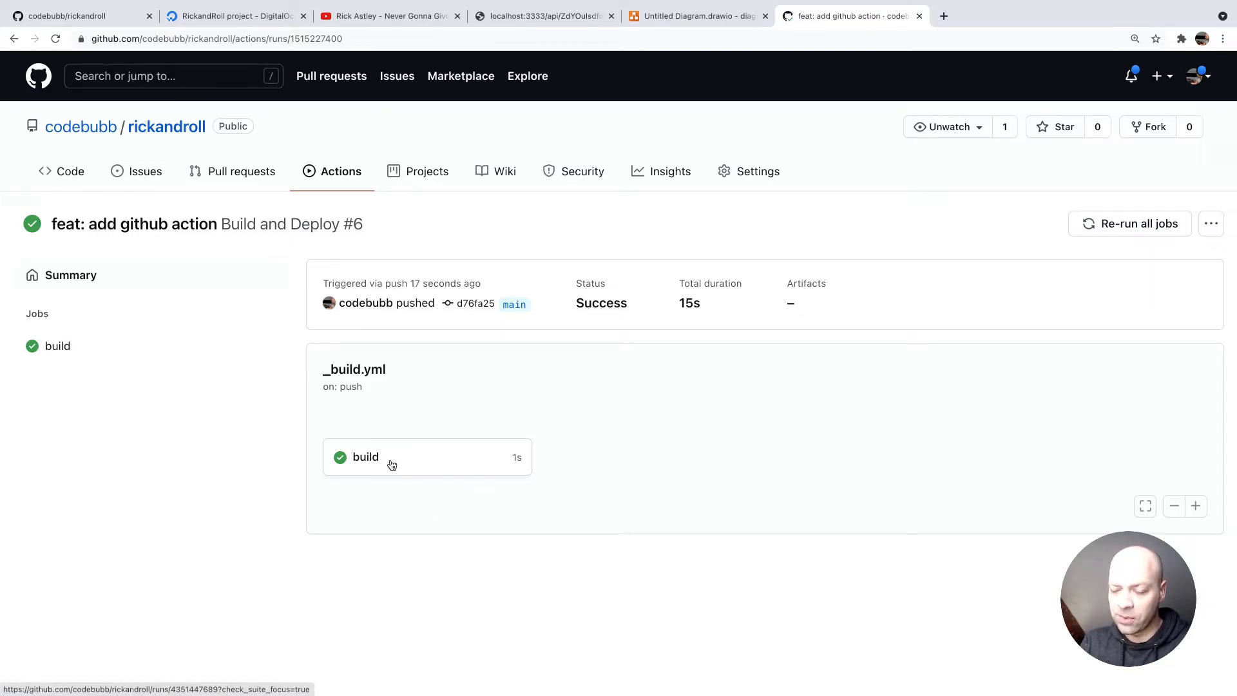
{"action": "mouse_move", "coordinate": [134, 395]}
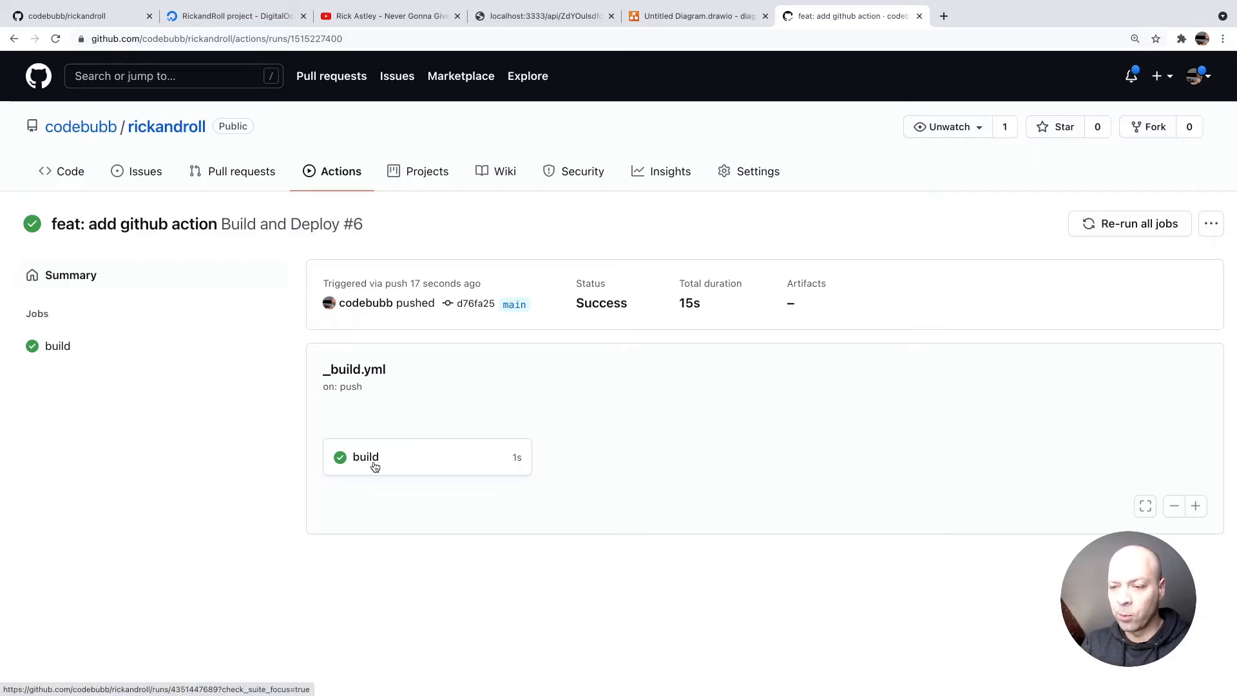
{"action": "left_click", "coordinate": [365, 456]}
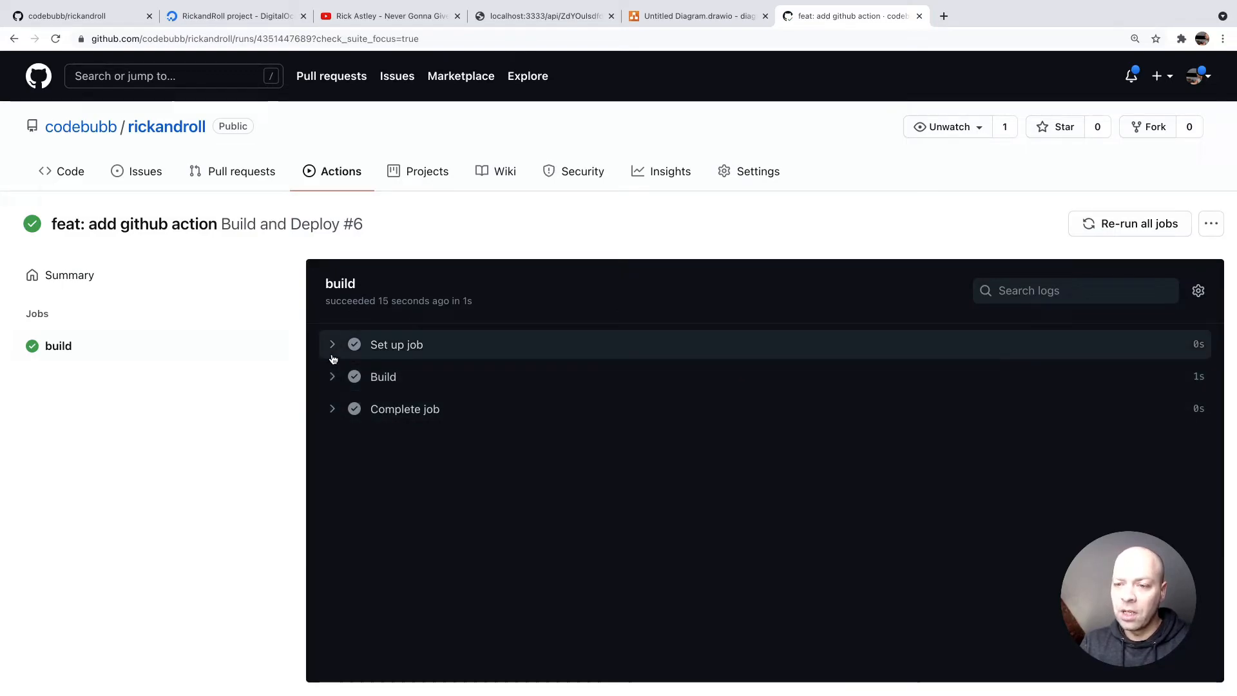
- Expand the Set up job and Build logs to show 'GitHub Action Running'
{"action": "left_click", "coordinate": [395, 344]}
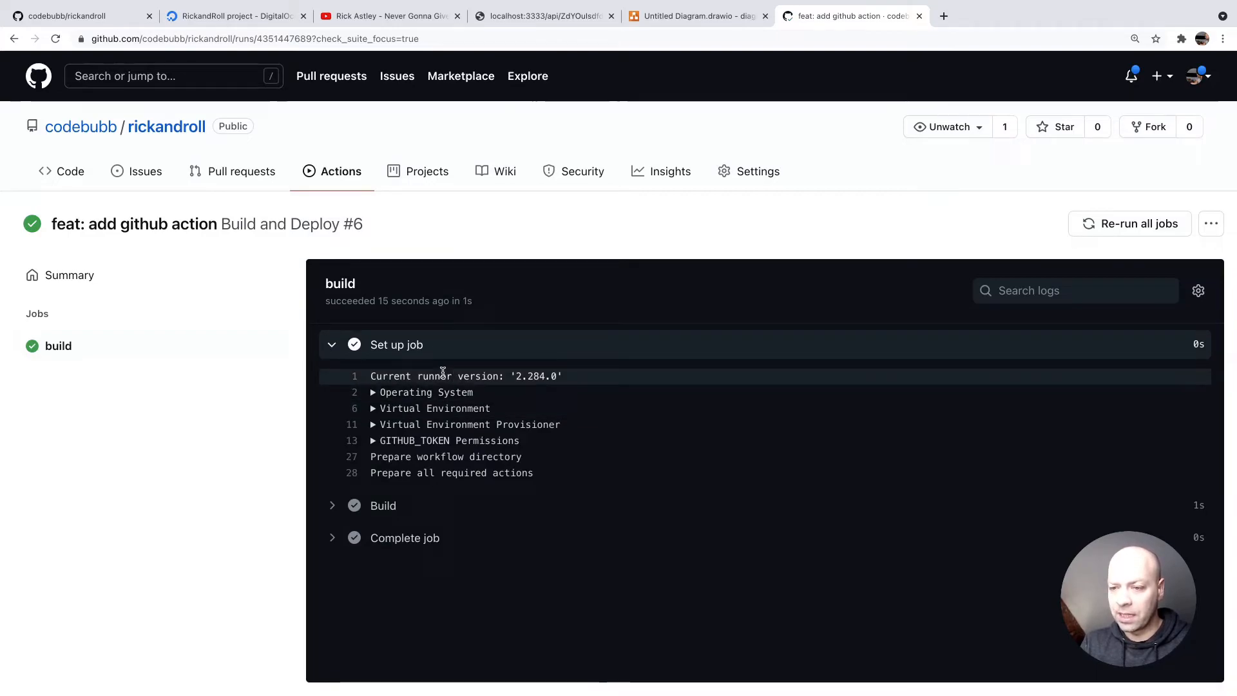
{"action": "left_click", "coordinate": [426, 393]}
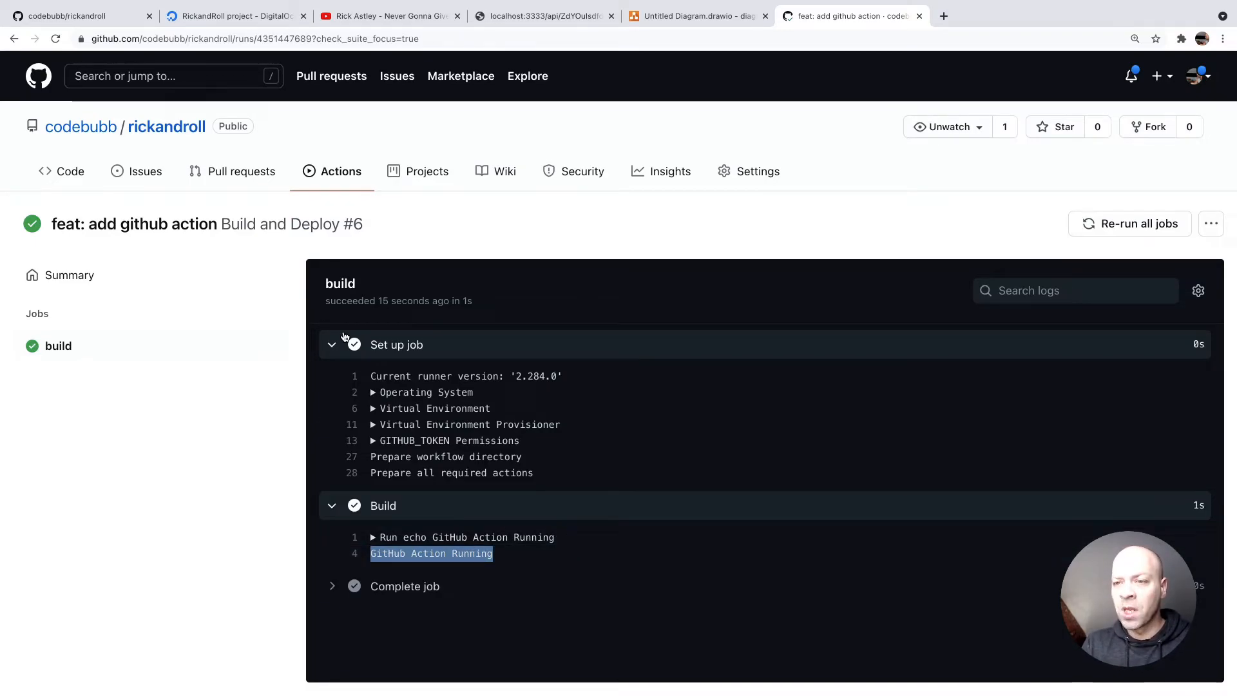
{"action": "left_click", "coordinate": [341, 172]}
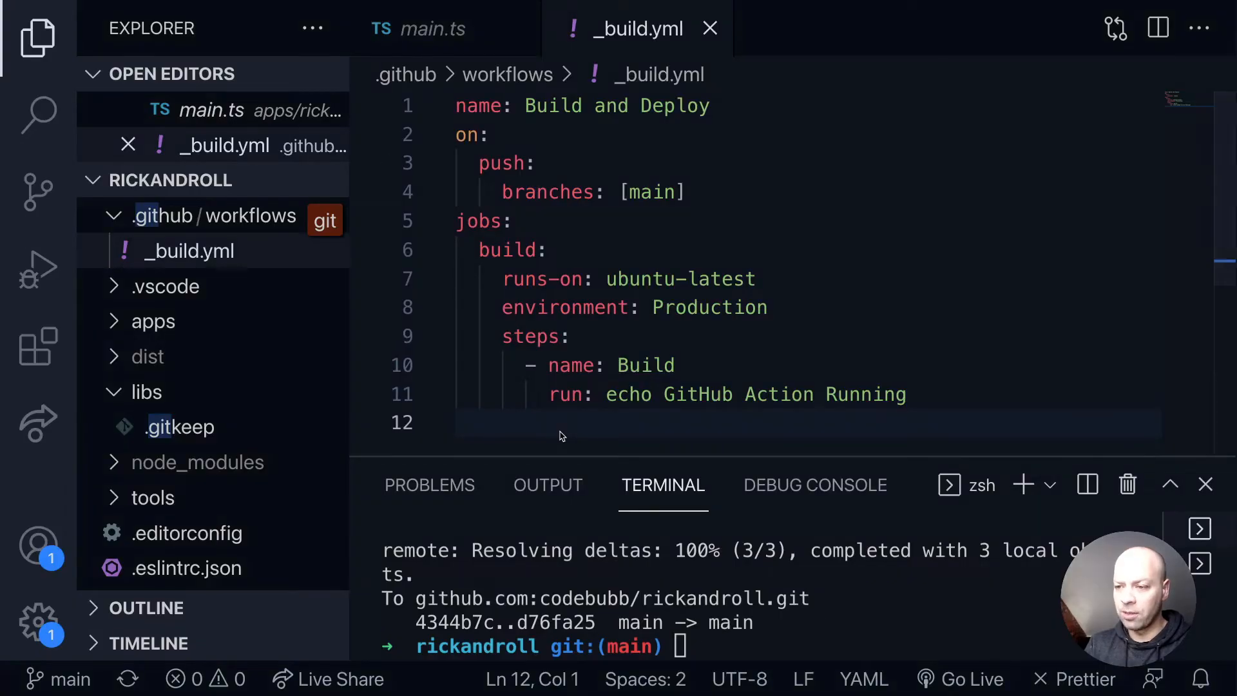
- Mis-indent the run line on line 11 and commit it as 'feat: example broken build'
{"action": "left_click", "coordinate": [549, 395]}
{"action": "type", "text": "g"}
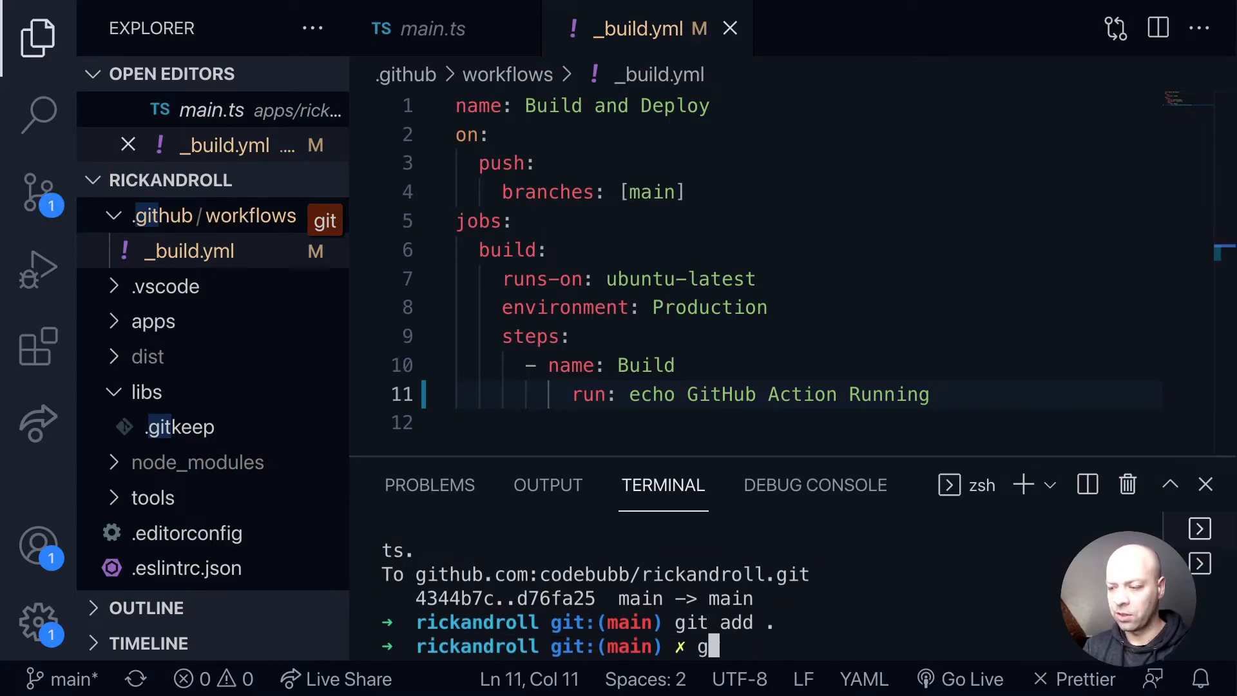
{"action": "type", "text": "it commit -m \""}
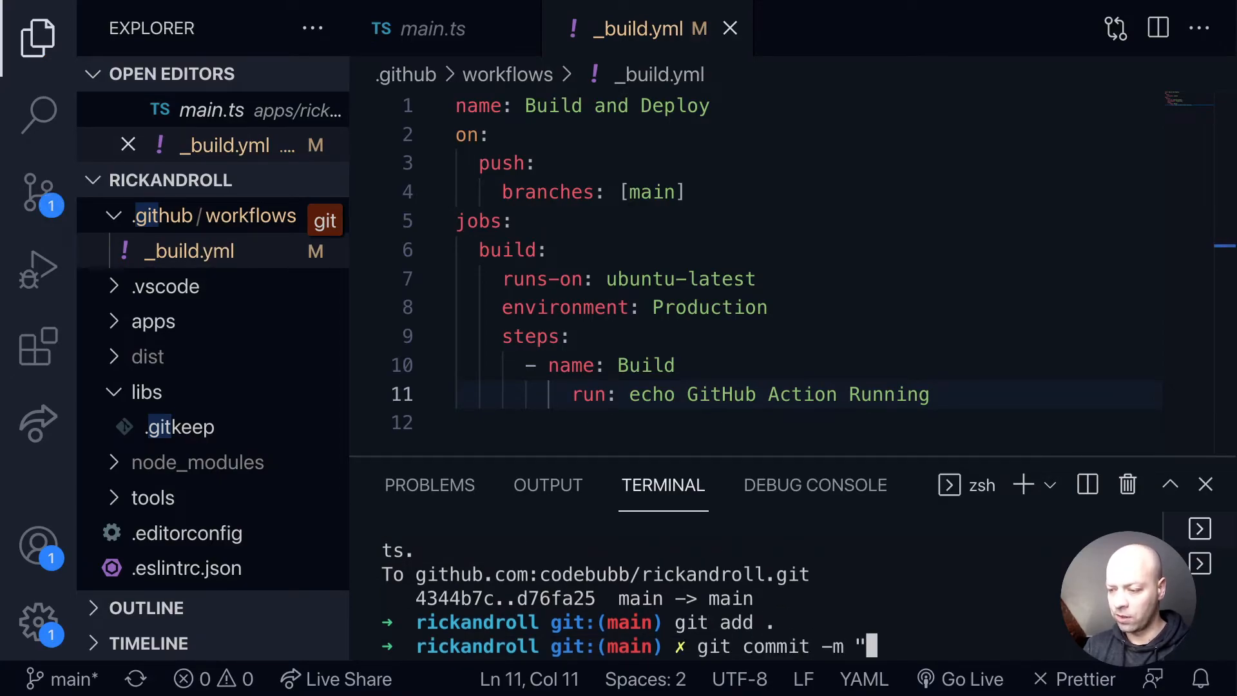
{"action": "type", "text": "feat:"}
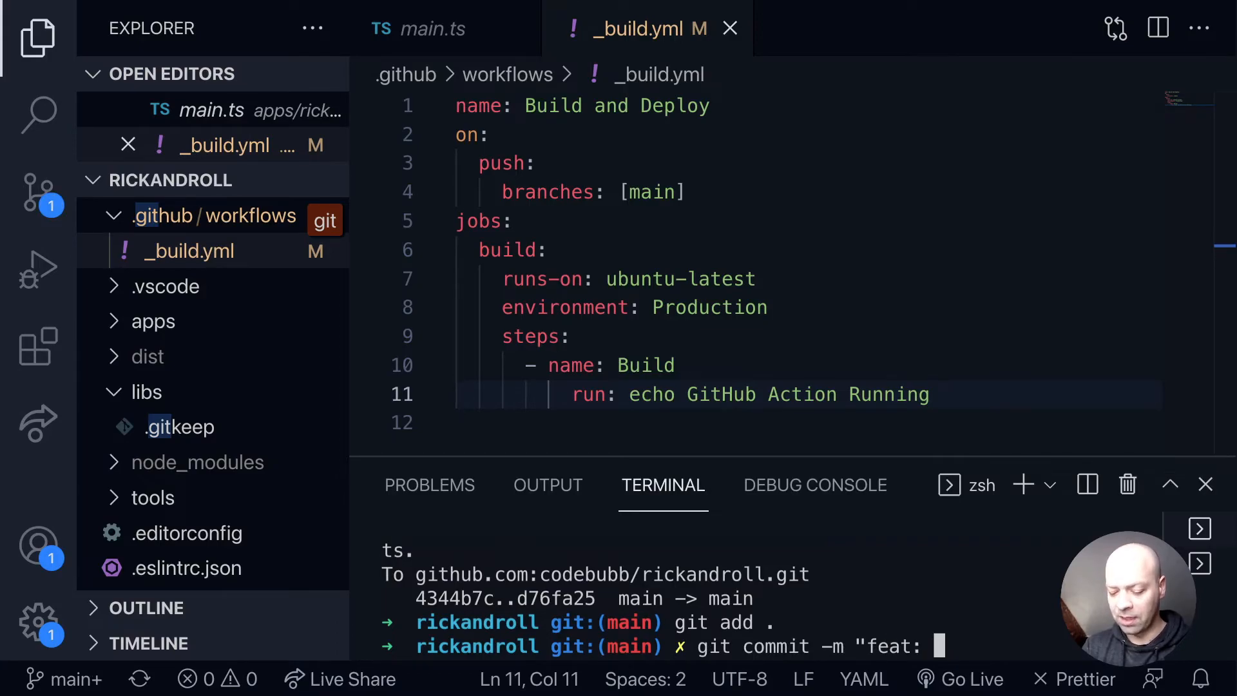
{"action": "type", "text": "example broke"}
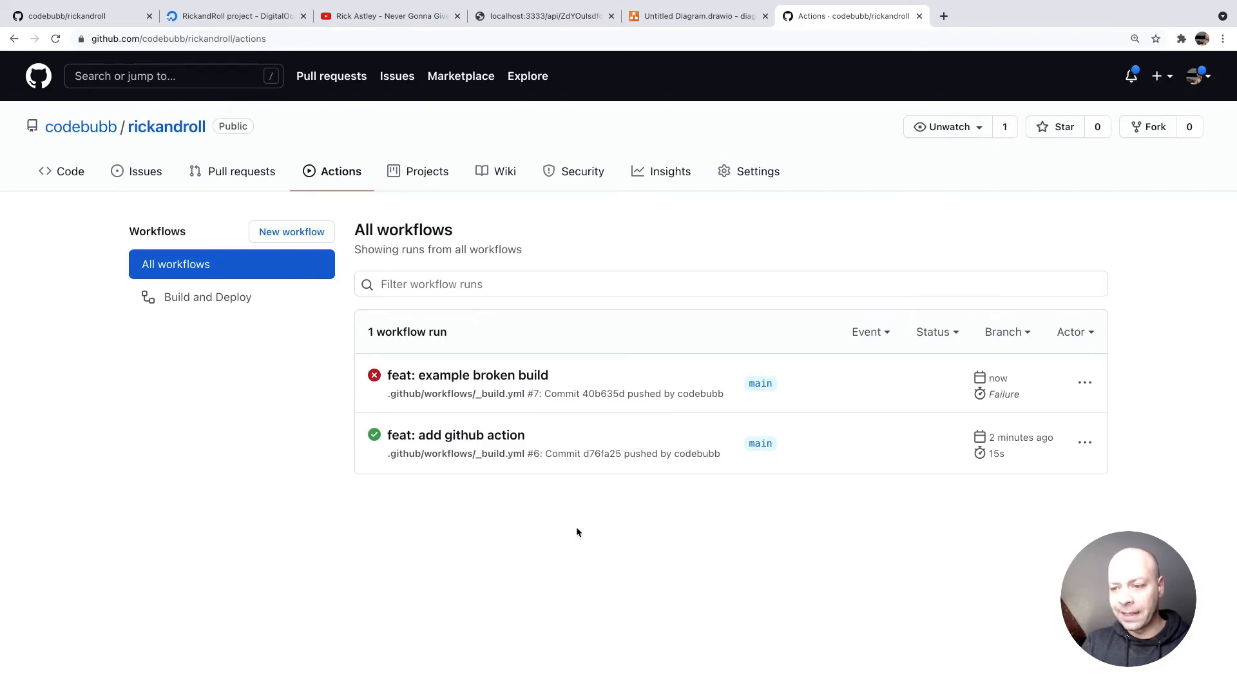
{"action": "mouse_move", "coordinate": [467, 375]}
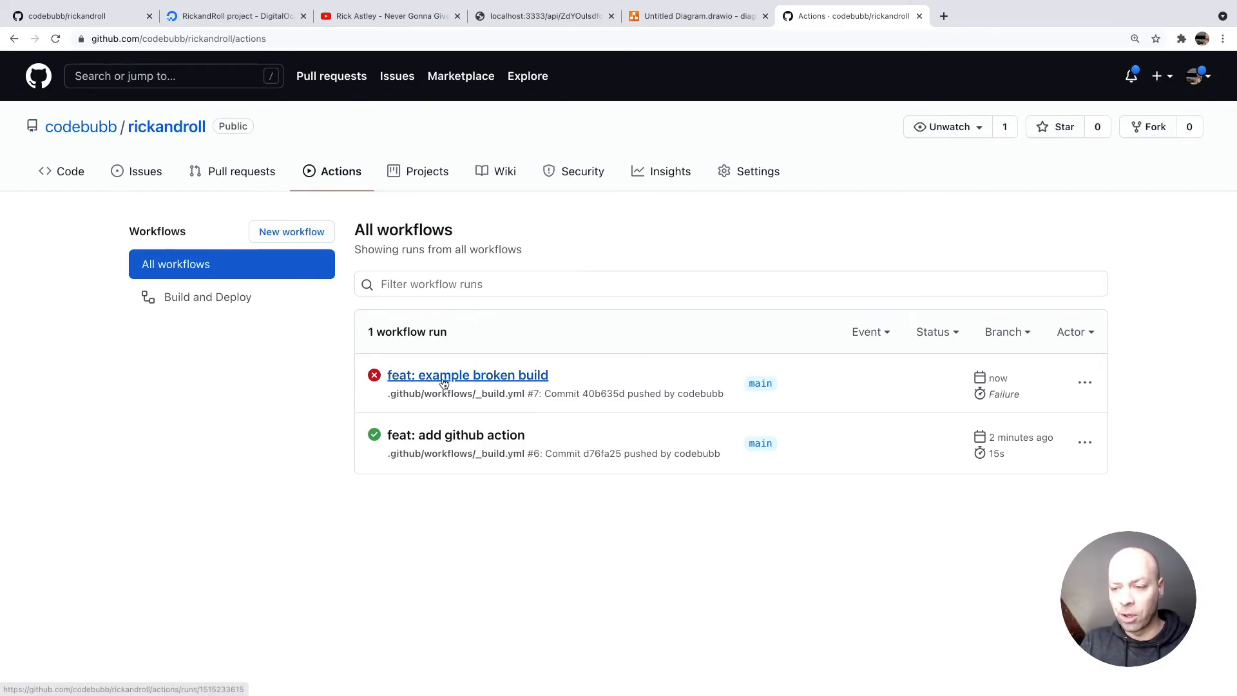
- Open failed run #7 and scroll to its line-11 invalid YAML annotation
{"action": "left_click", "coordinate": [467, 375]}
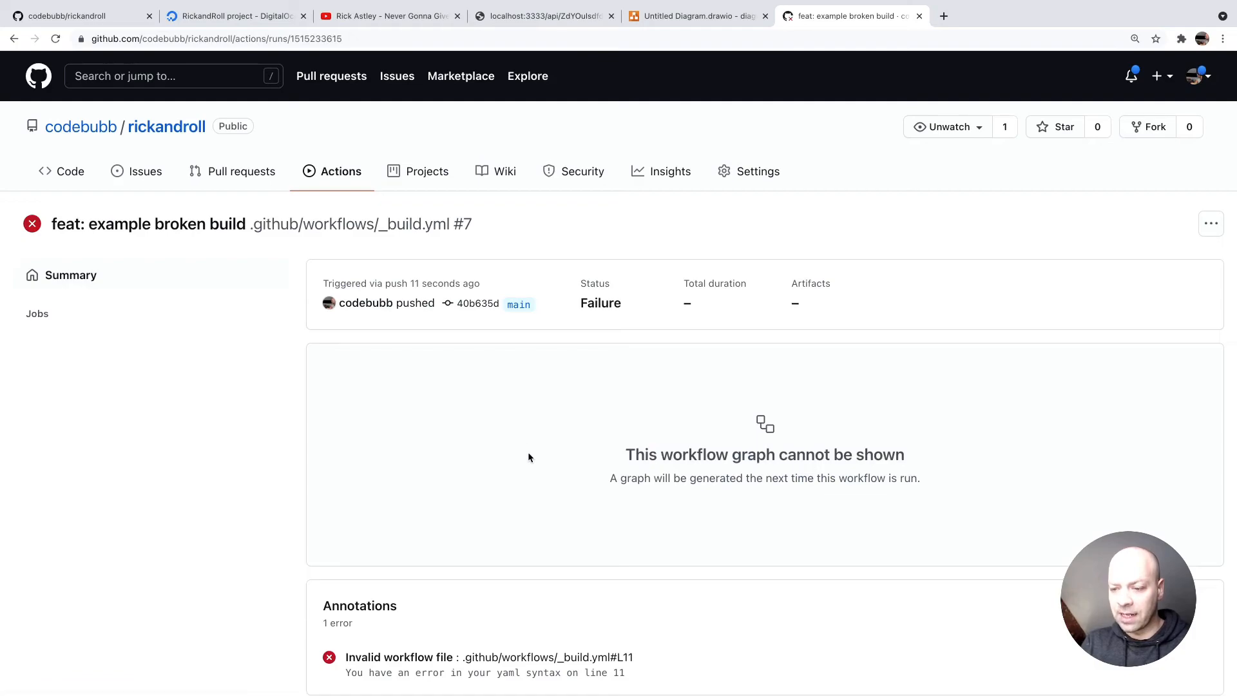
{"action": "scroll", "scroll_direction": "down", "scroll_amount": 3}
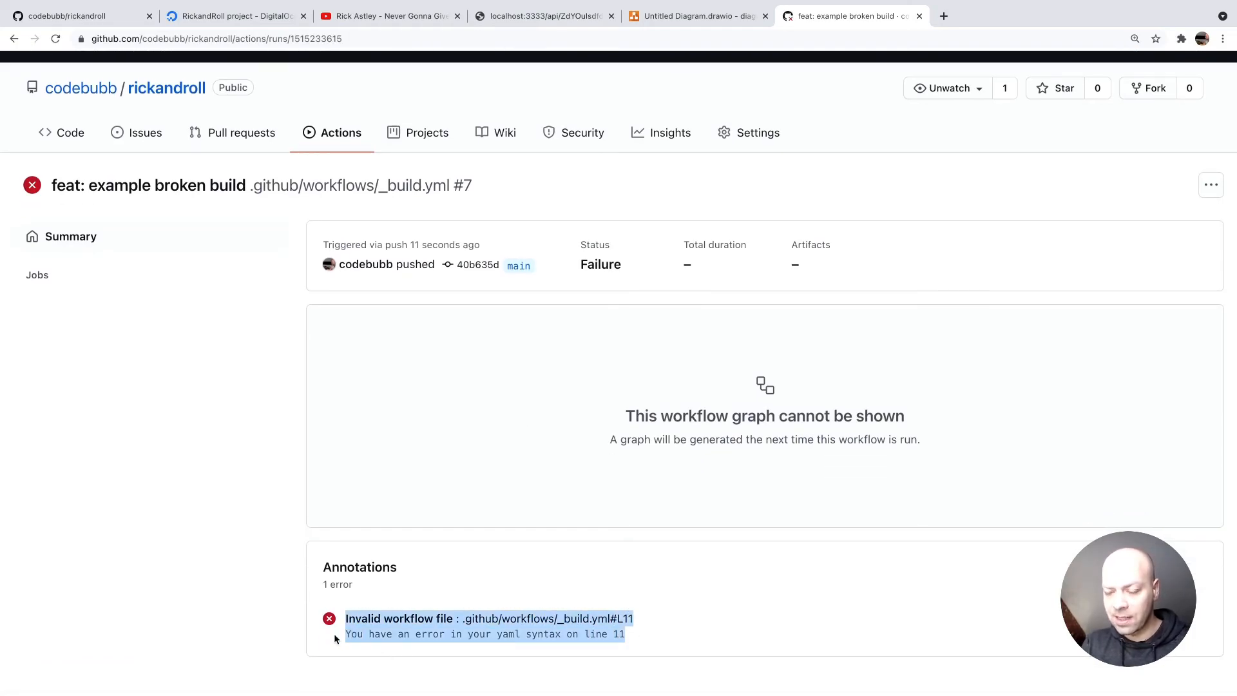
{"action": "mouse_move", "coordinate": [597, 327]}
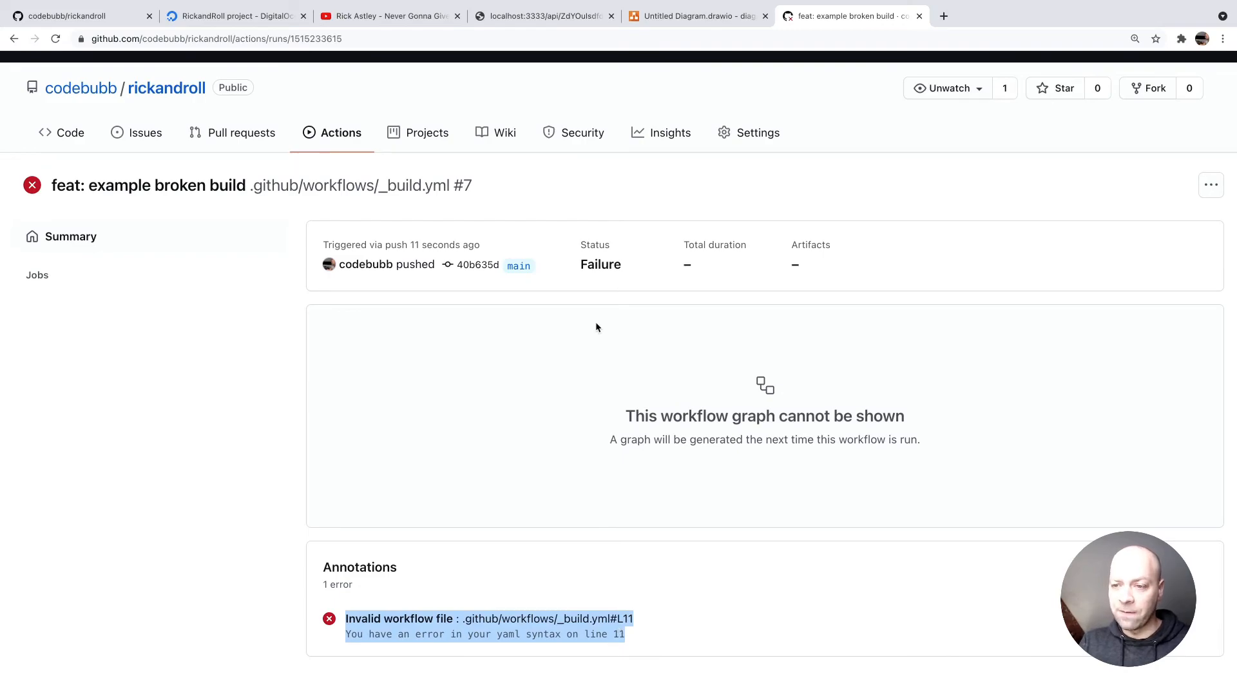